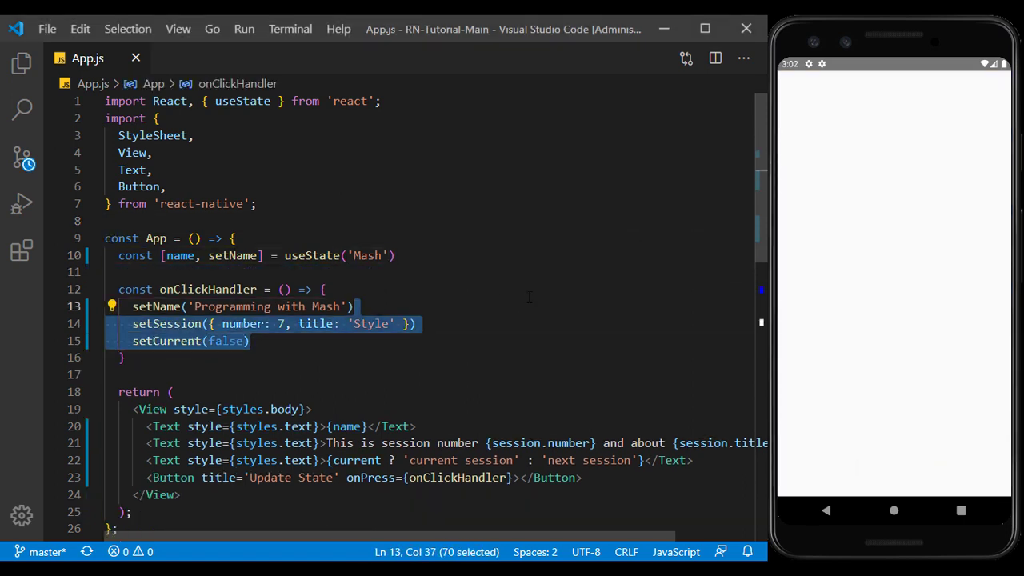
# - Remove the session lines; initialise name to 'Style Test' and update it to 'Style Test is Done!'
pyautogui.press('Delete')
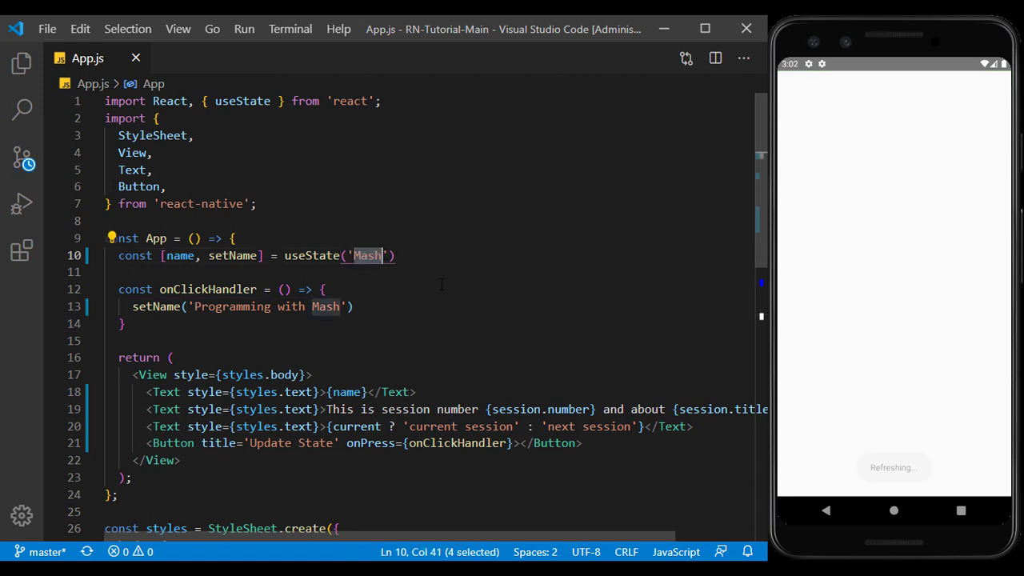
pyautogui.write('Style Test')
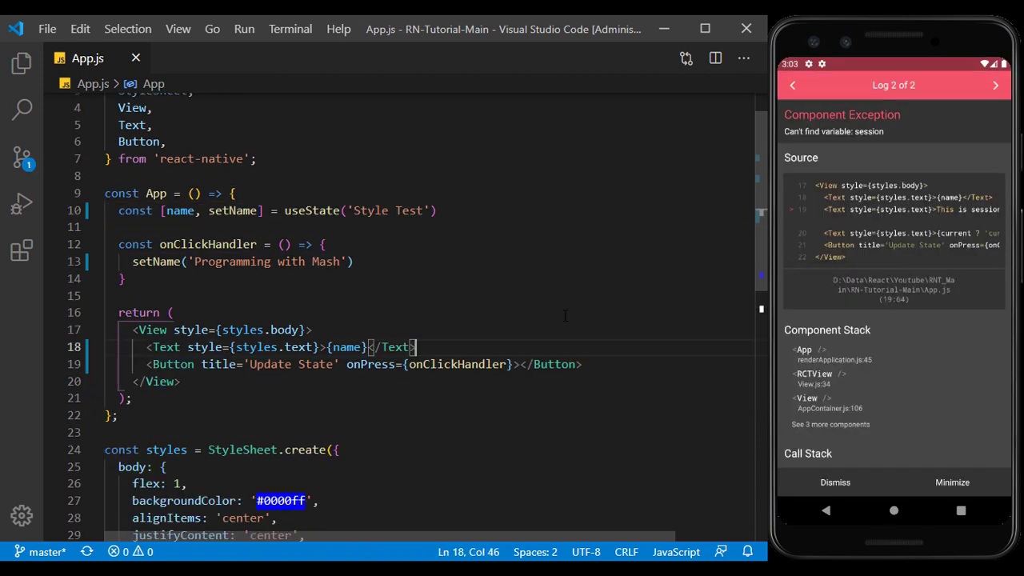
pyautogui.click(835, 482)
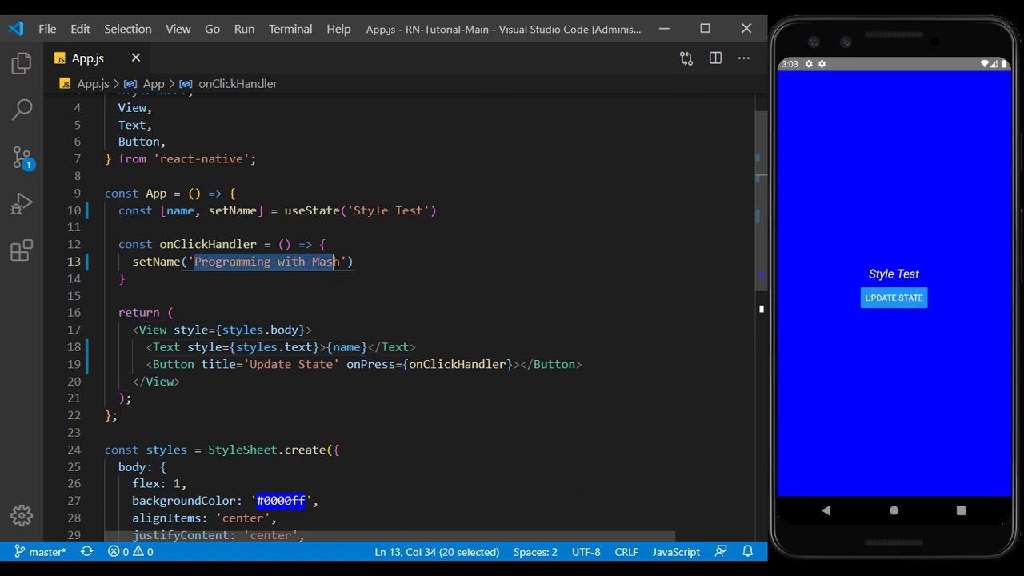
pyautogui.write("Style Test ')")
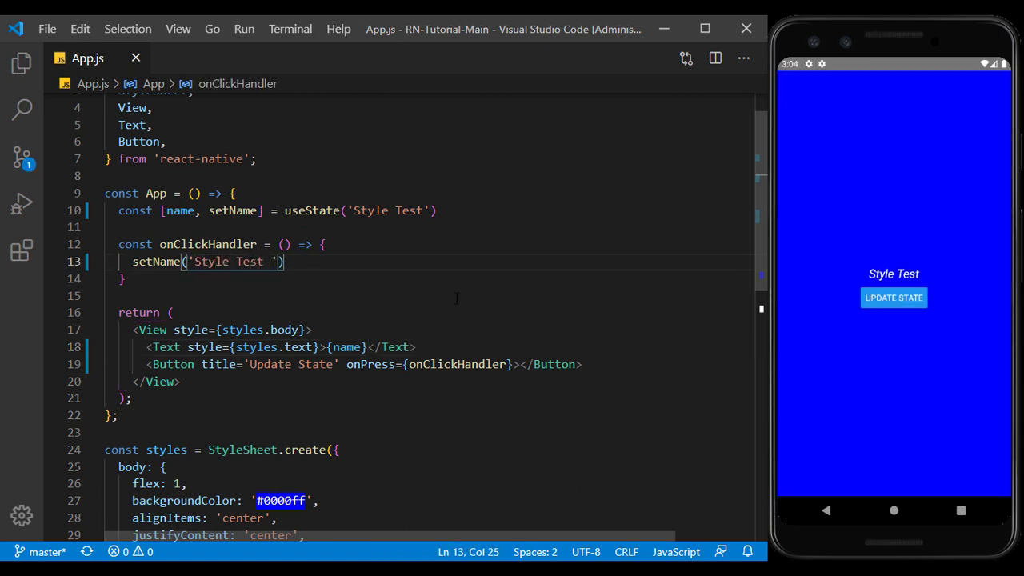
pyautogui.write('is Done!')
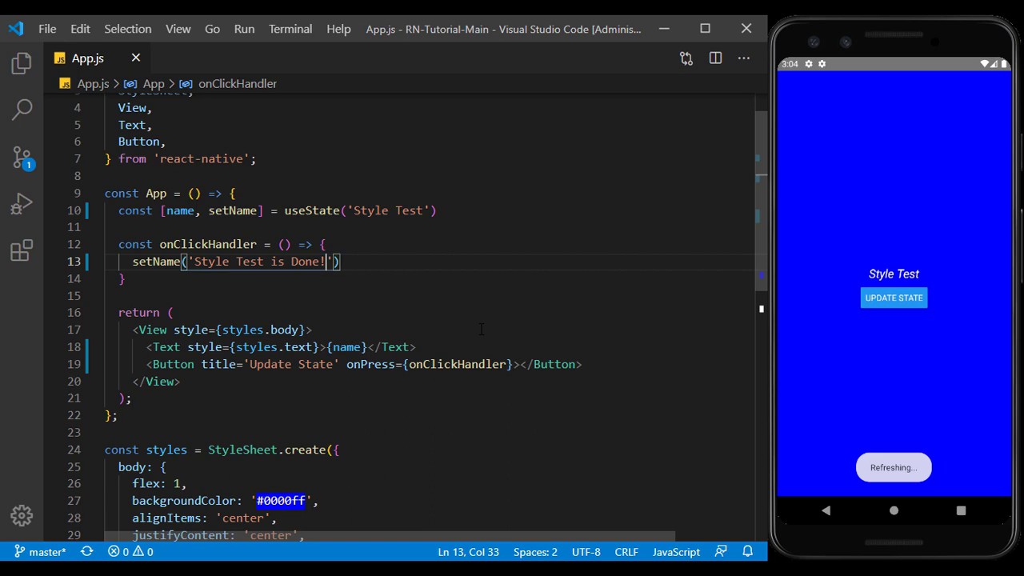
pyautogui.doubleClick(191, 329)
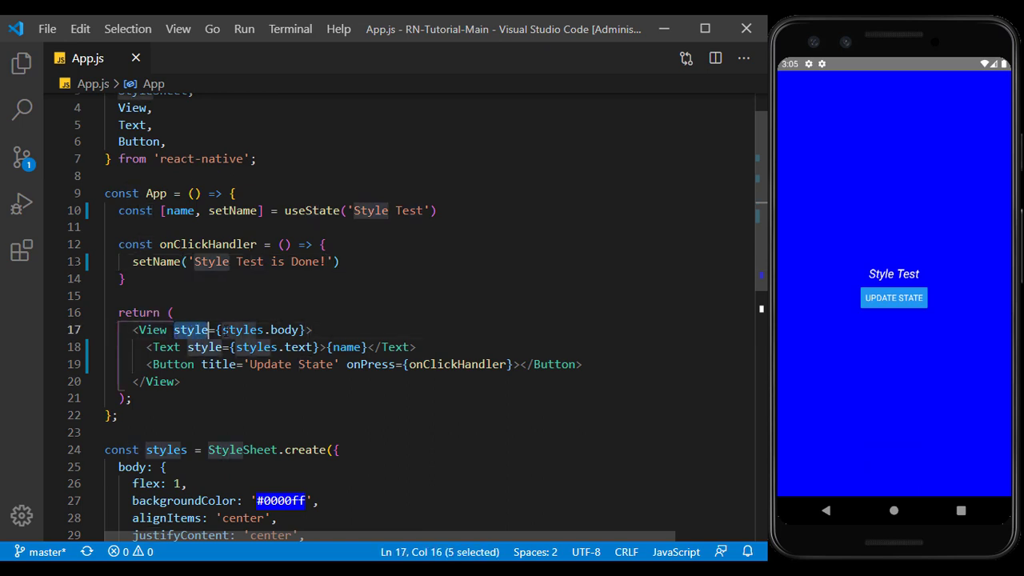
pyautogui.click(310, 329)
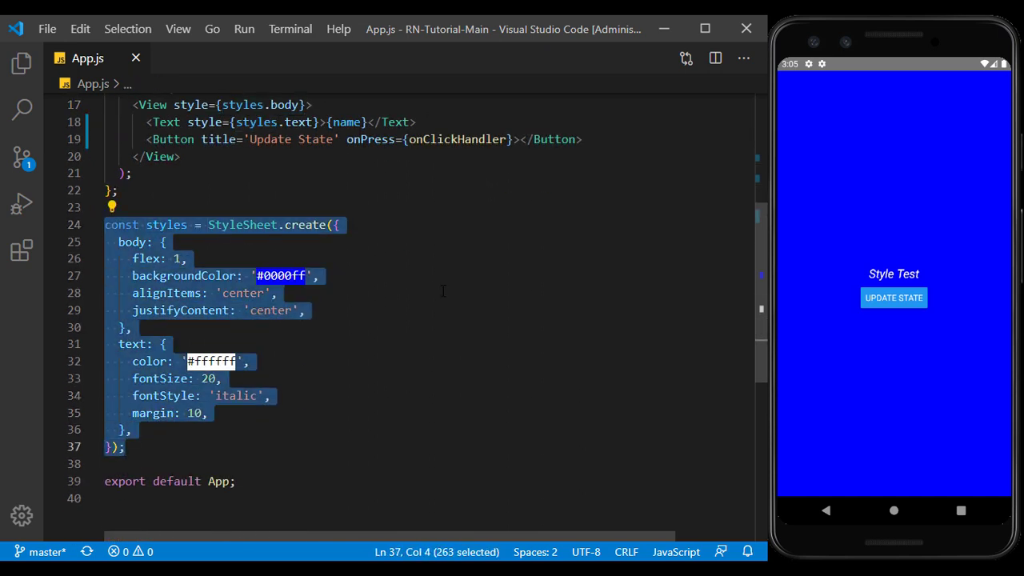
# - Set the text colour to '#000000' and restore the View's style to styles.body
pyautogui.doubleClick(241, 224)
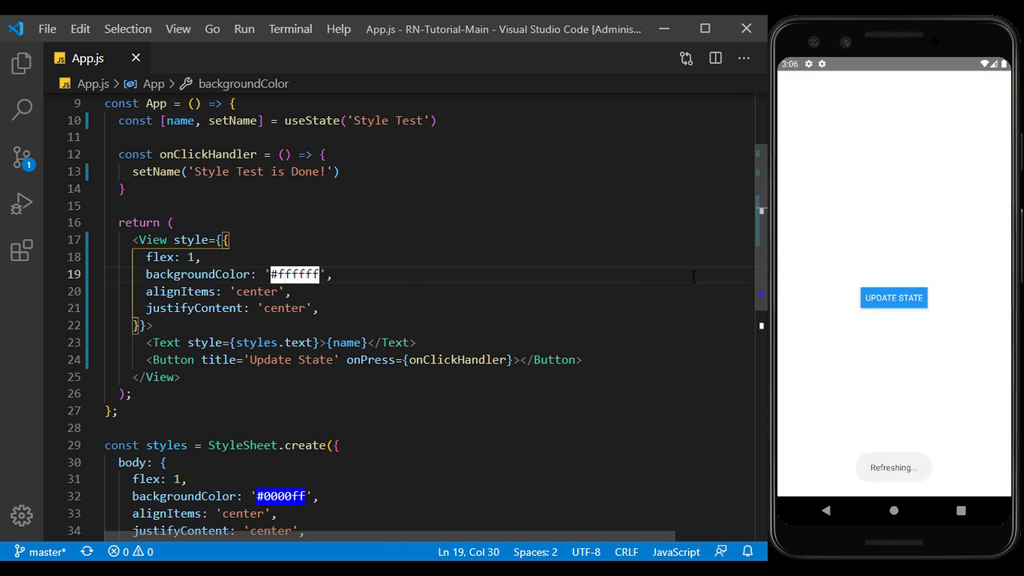
pyautogui.scroll(-3)
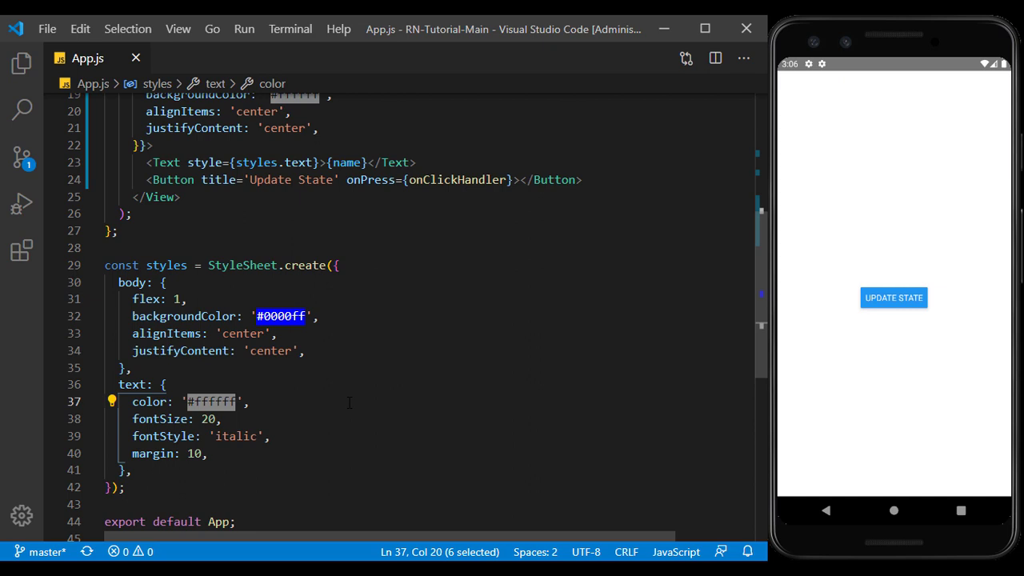
pyautogui.write('#000000')
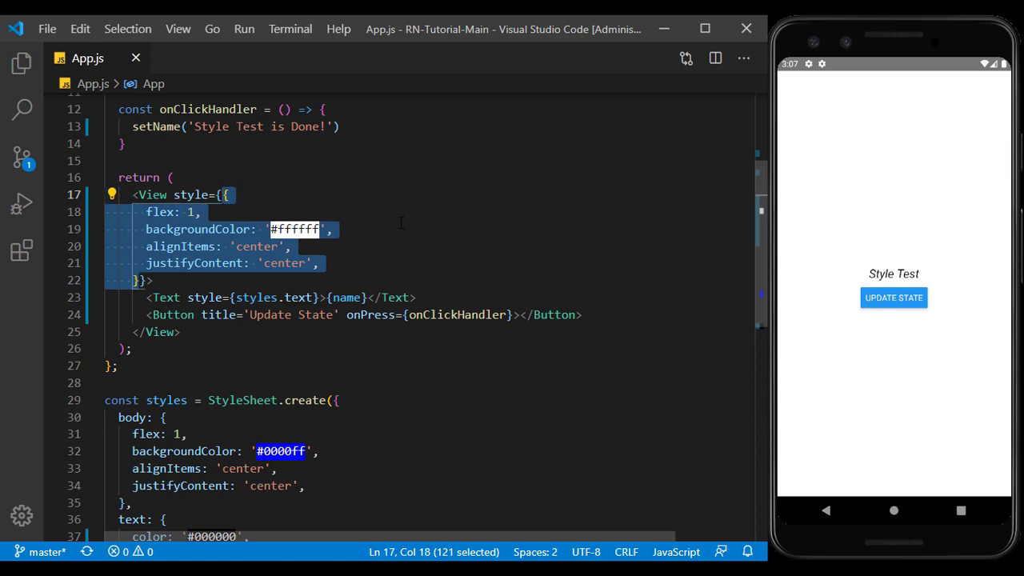
pyautogui.write('styles}>')
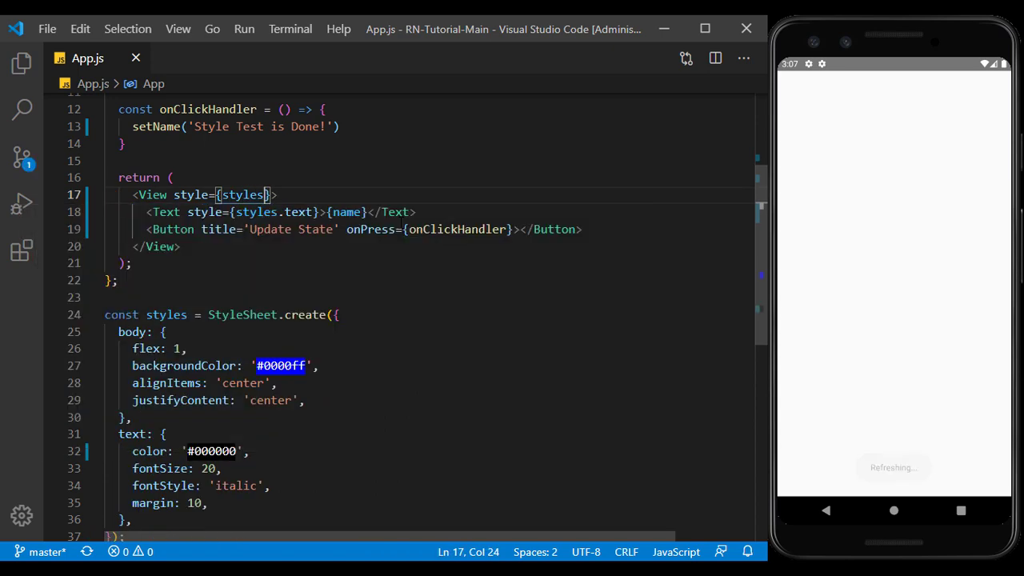
pyautogui.write('.body')
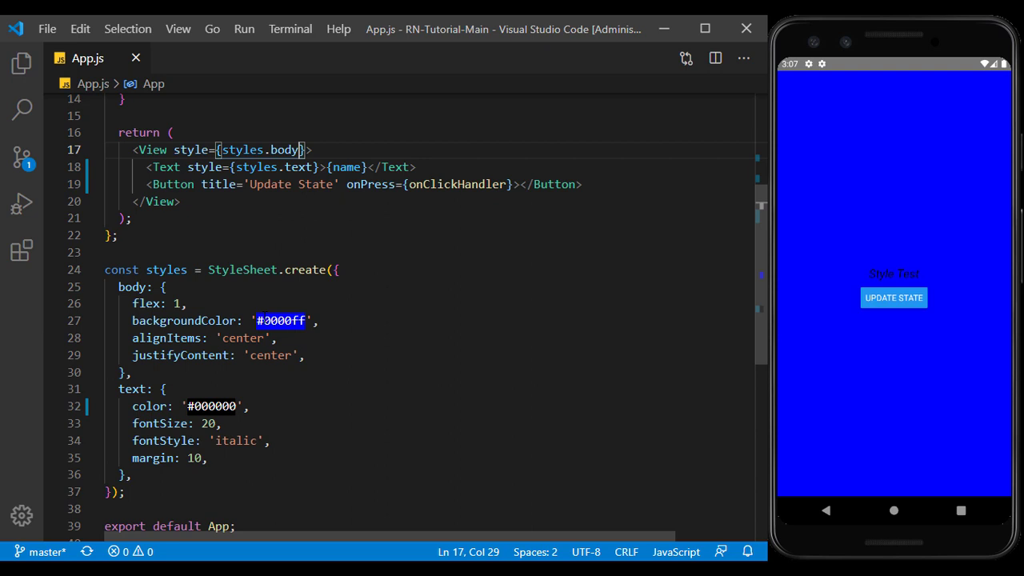
pyautogui.write('#fff')
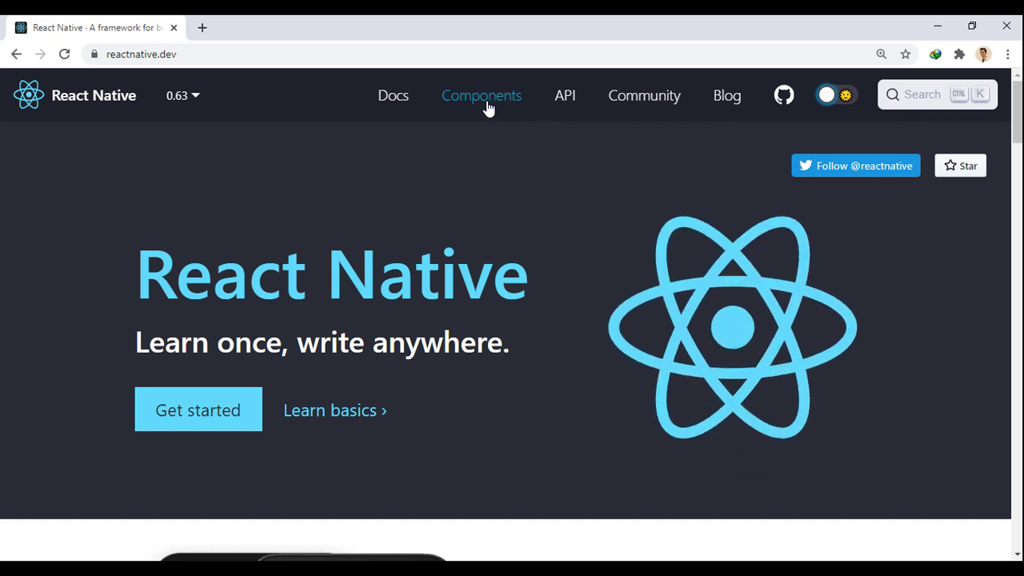
# - Go to the View component page under Basic Components, toggling the site theme
pyautogui.click(481, 95)
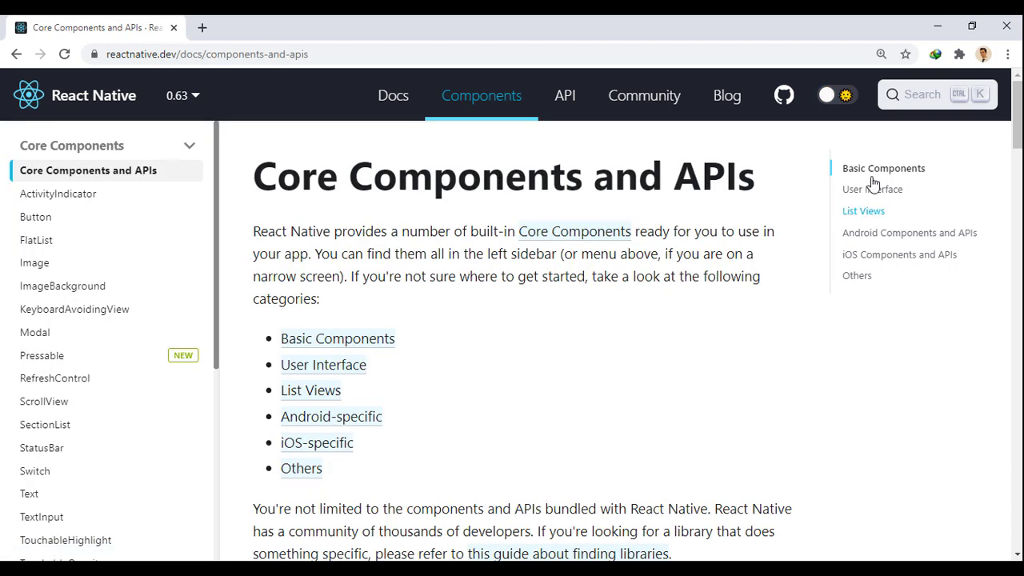
pyautogui.click(828, 95)
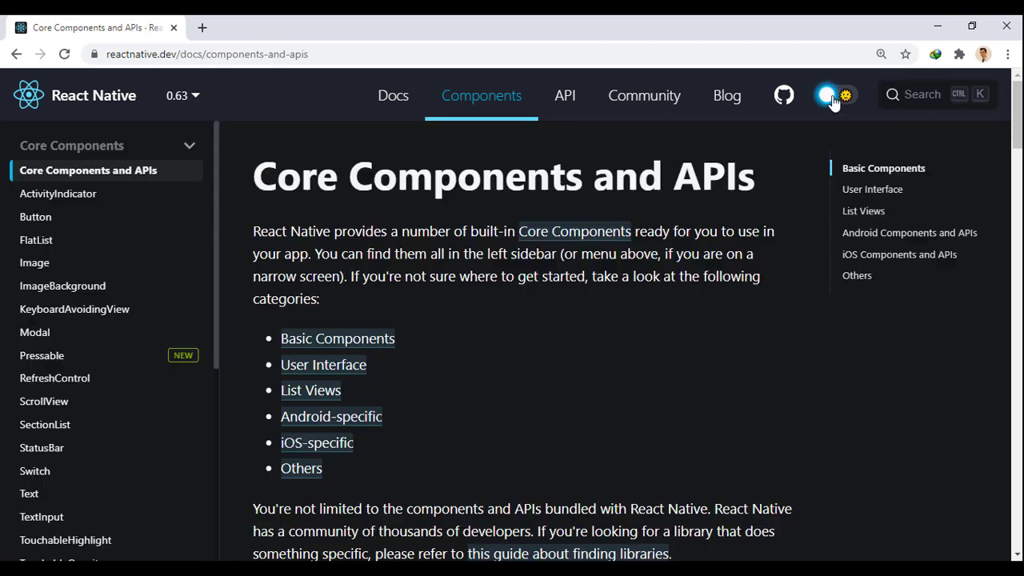
pyautogui.click(836, 94)
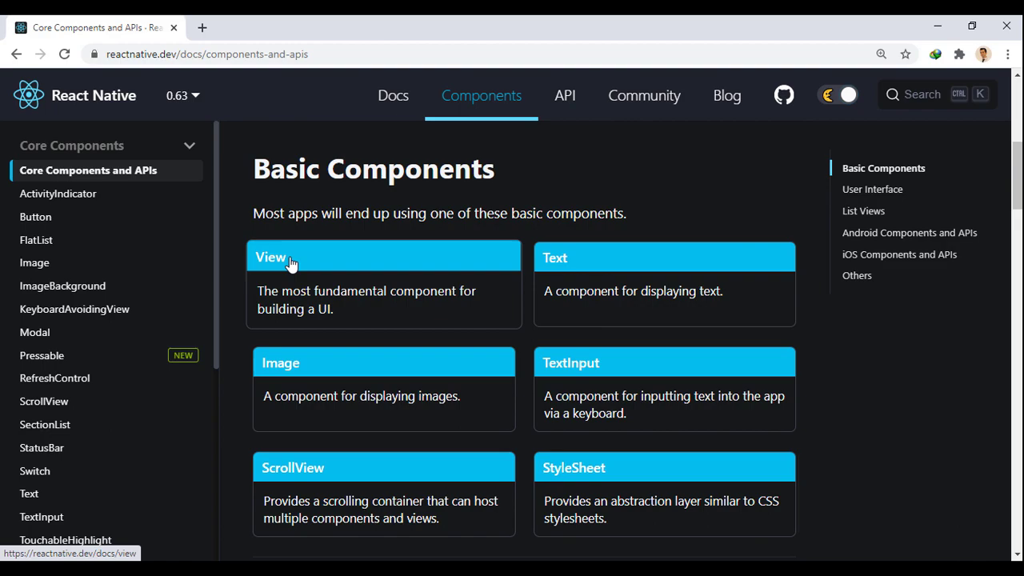
pyautogui.click(271, 257)
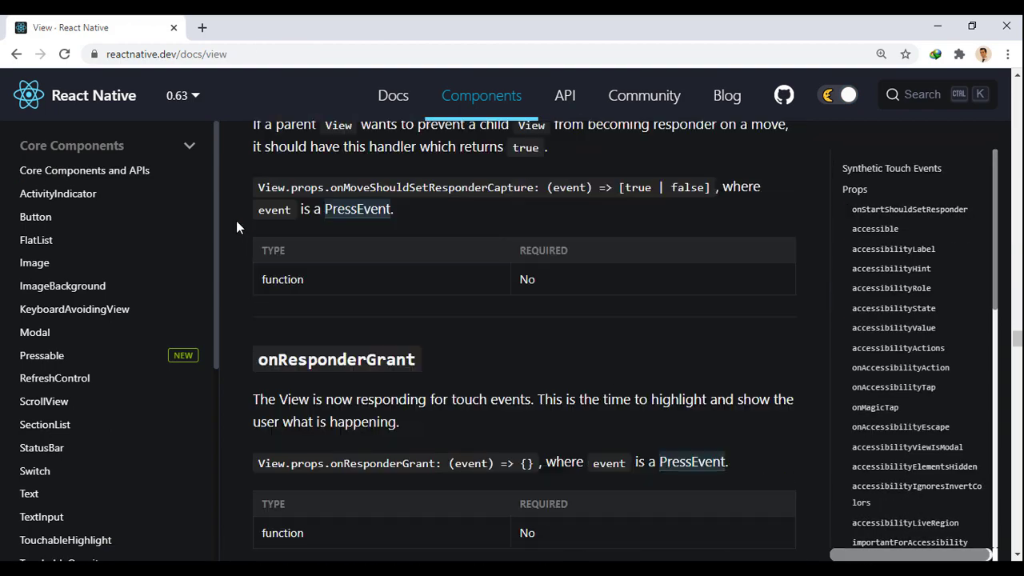
pyautogui.scroll(-3)
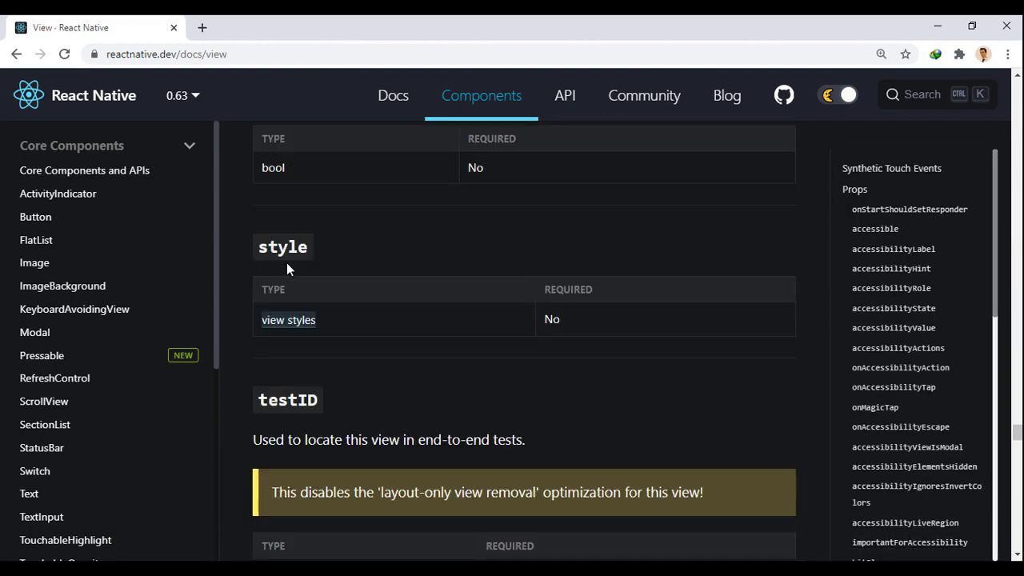
pyautogui.moveTo(294, 336)
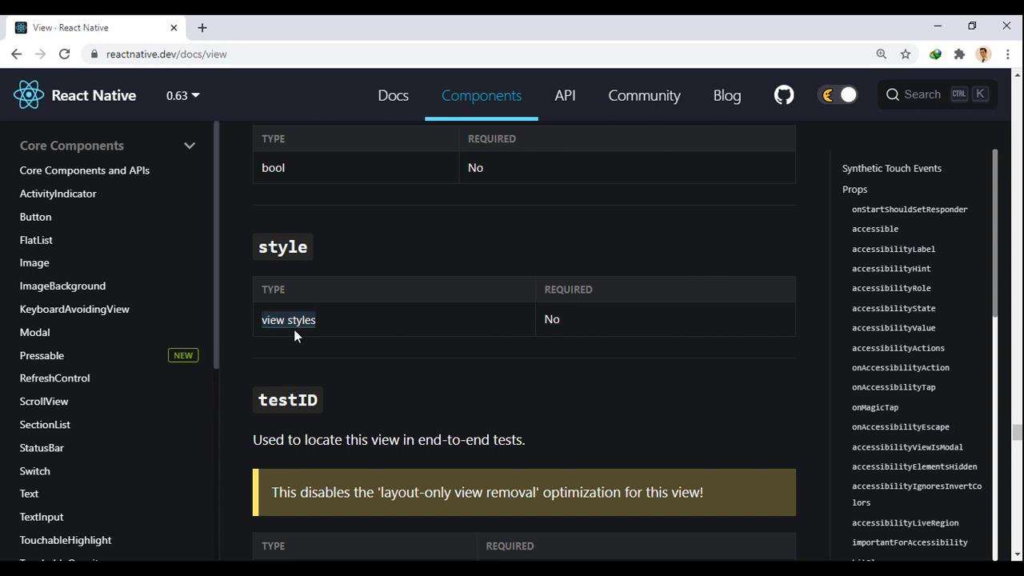
# - Scroll through the View Style Props reference's border and background properties
pyautogui.click(288, 319)
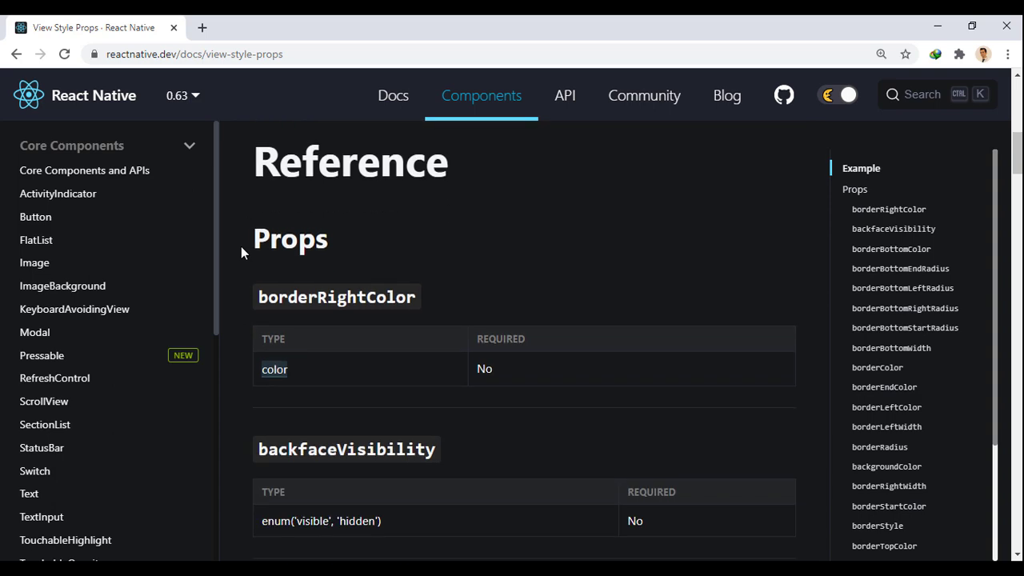
pyautogui.scroll(-3)
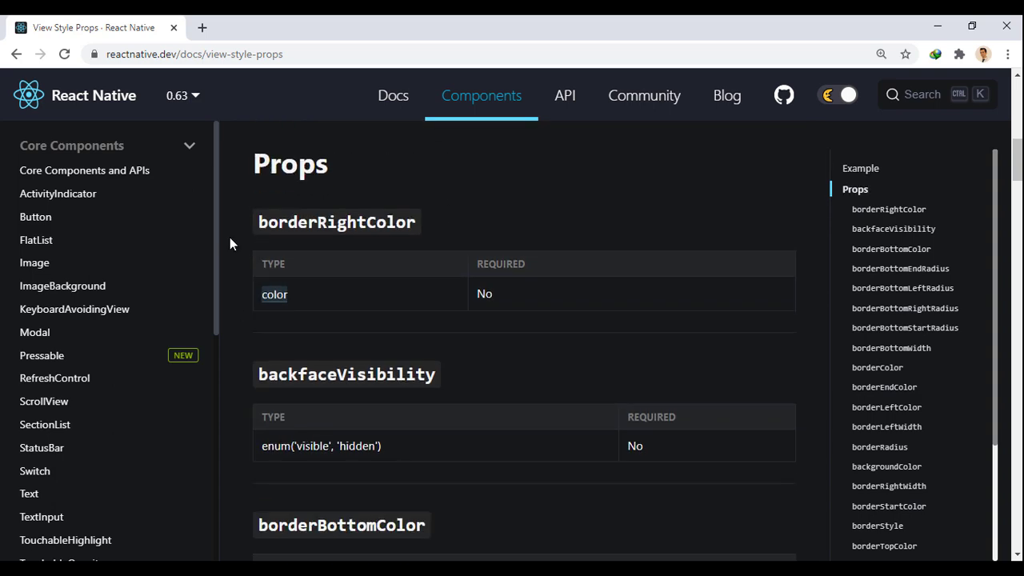
pyautogui.scroll(-3)
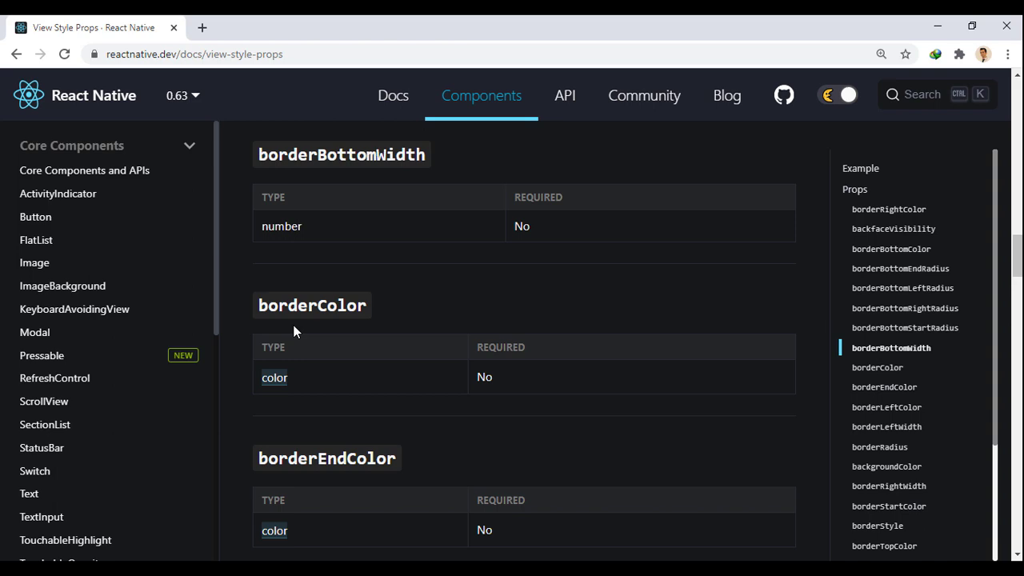
pyautogui.scroll(-3)
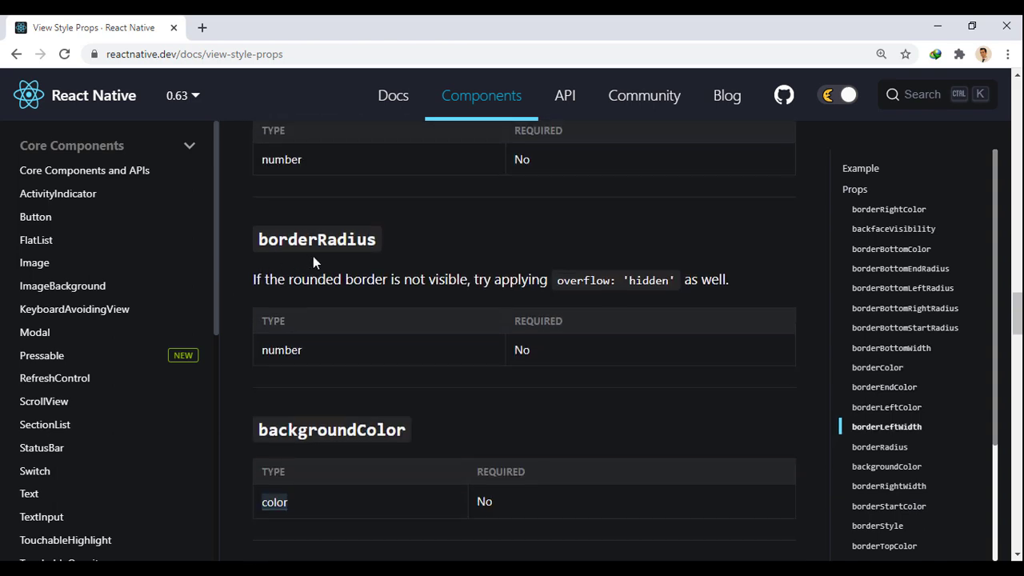
pyautogui.scroll(-3)
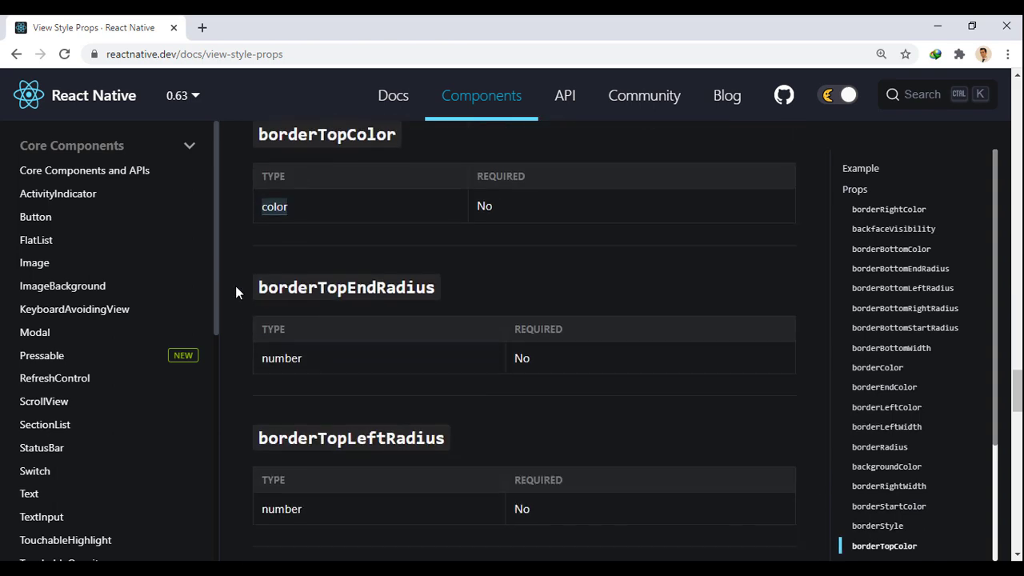
pyautogui.scroll(-3)
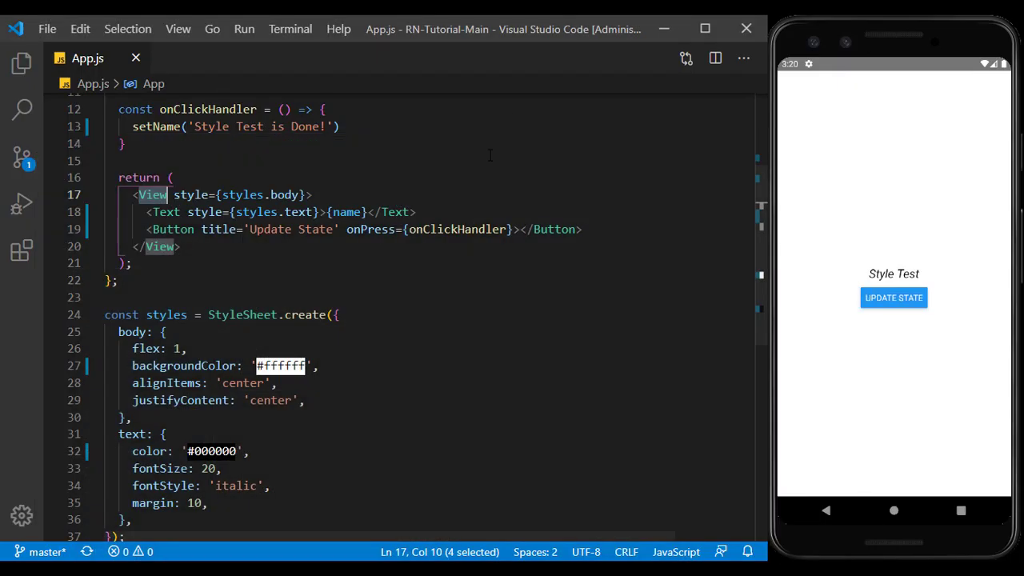
# - Add borderWidth: 10 to the body style in StyleSheet.create
pyautogui.write('border')
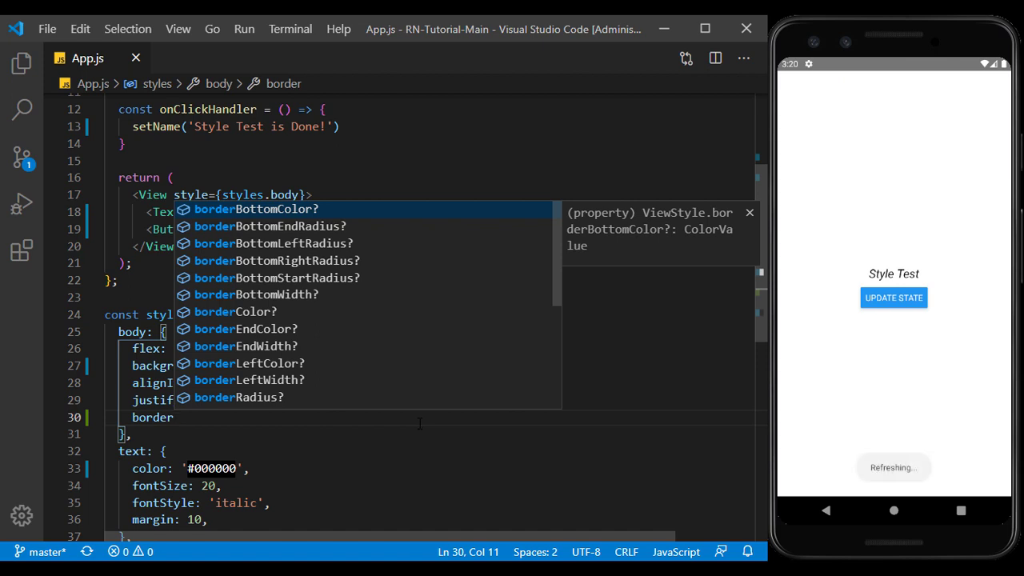
pyautogui.moveTo(323, 362)
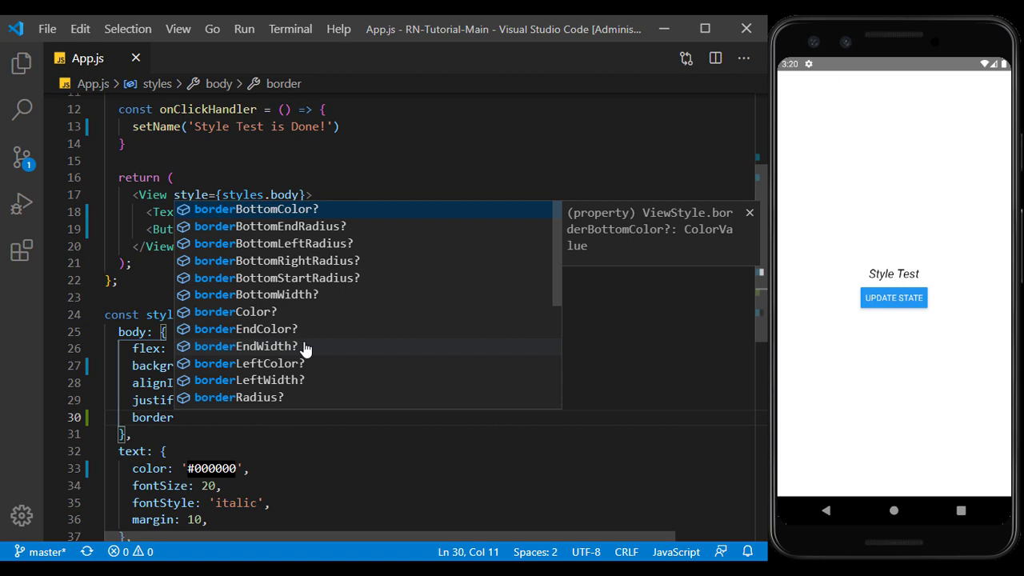
pyautogui.moveTo(309, 357)
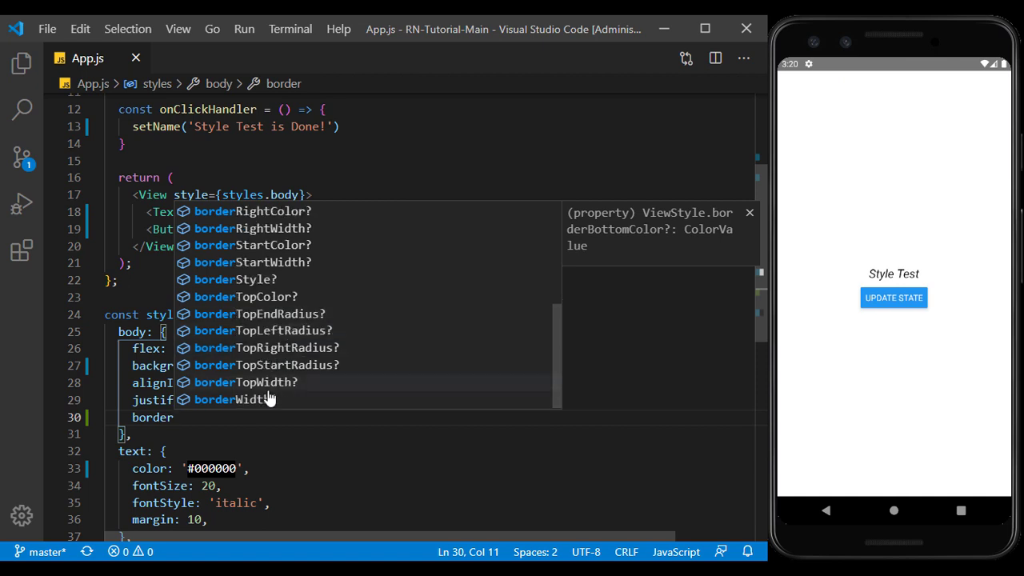
pyautogui.write('Width')
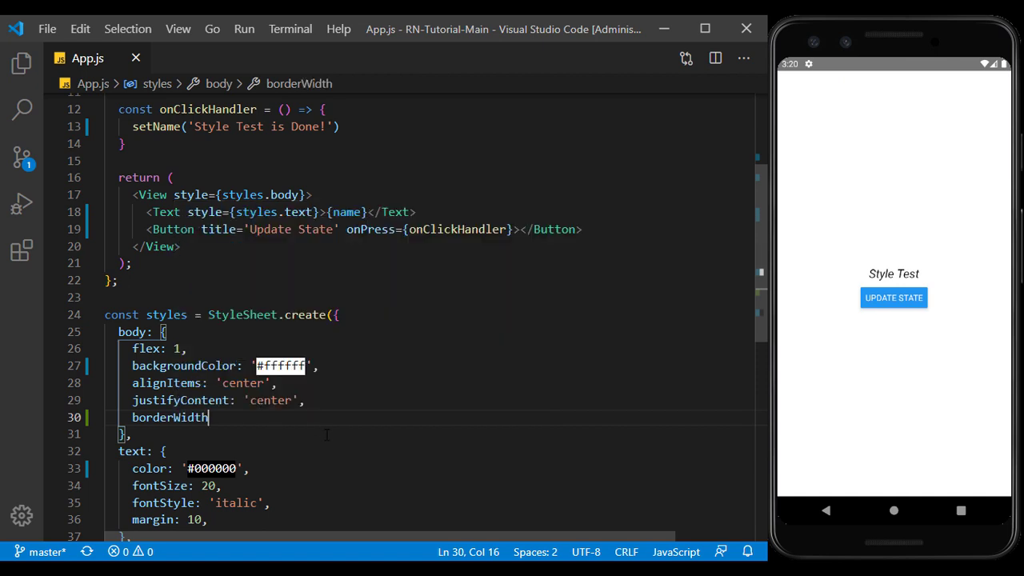
pyautogui.write(':10,')
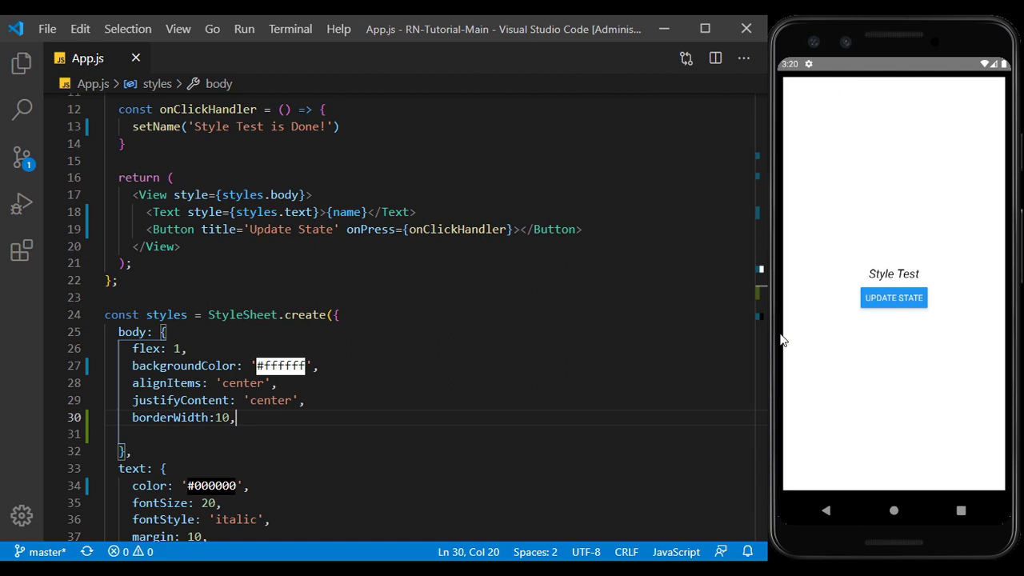
pyautogui.moveTo(991, 331)
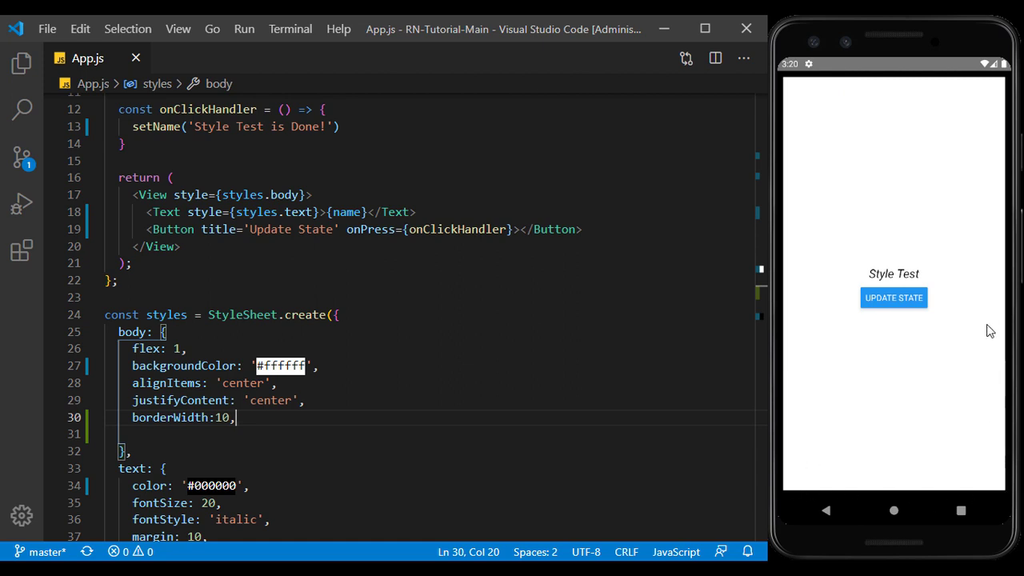
pyautogui.moveTo(818, 125)
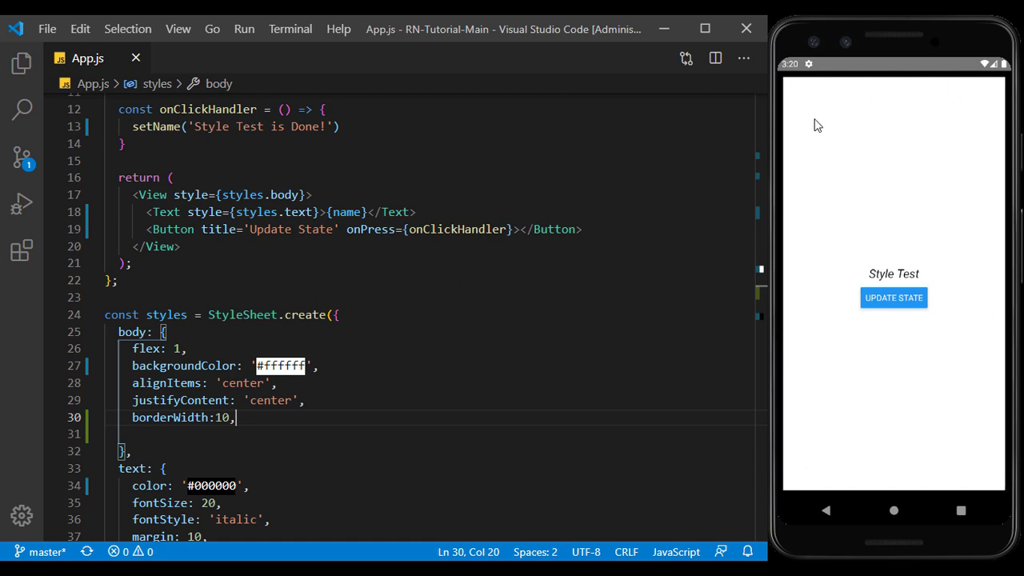
# - Add border colour '#ff00ff', radius 10, margin 40, and change background to '#ffff00'
pyautogui.write("borderColor: '#")
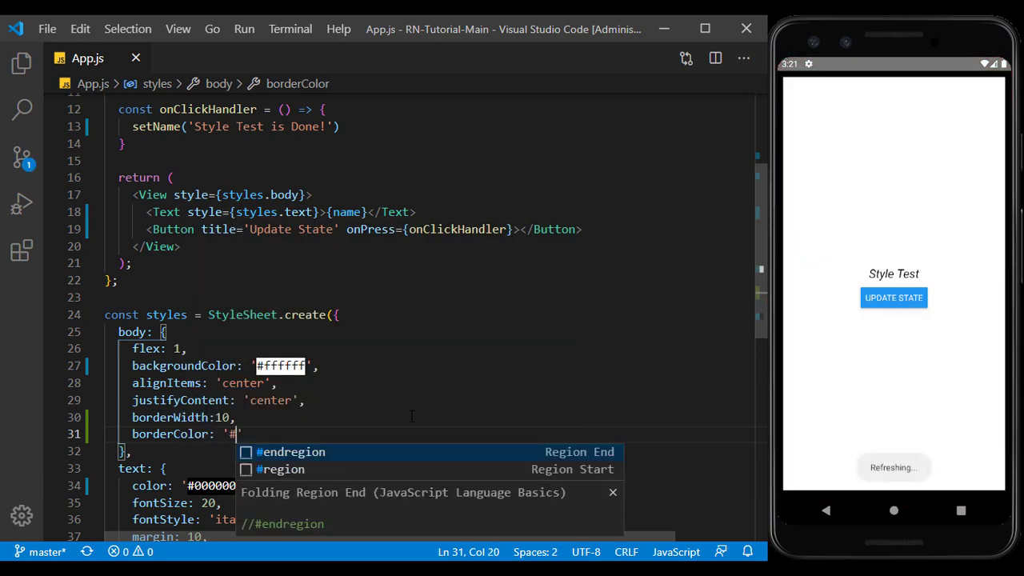
pyautogui.write('ff00ff')
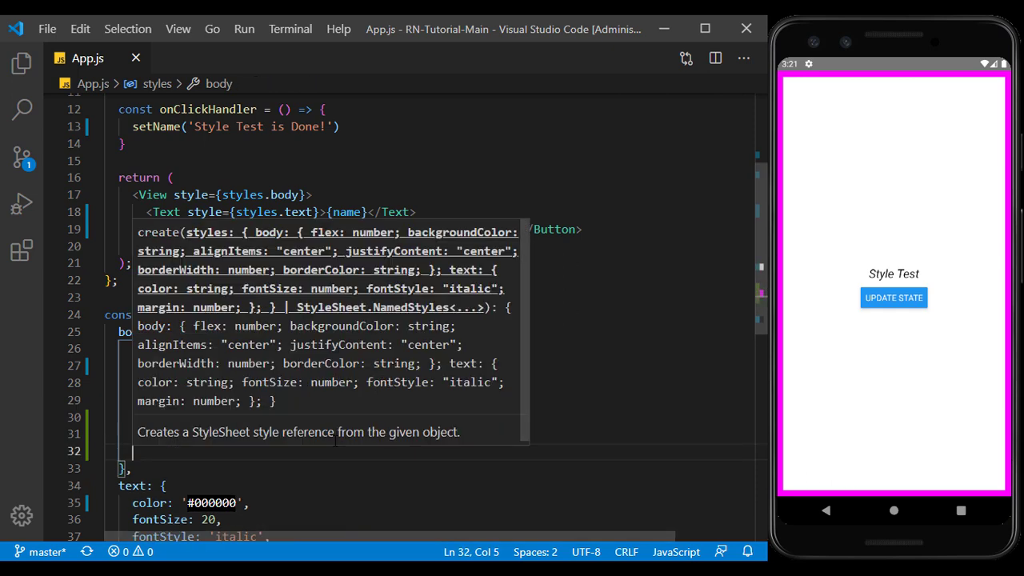
pyautogui.write('borderr')
pyautogui.write('margin: 40,')
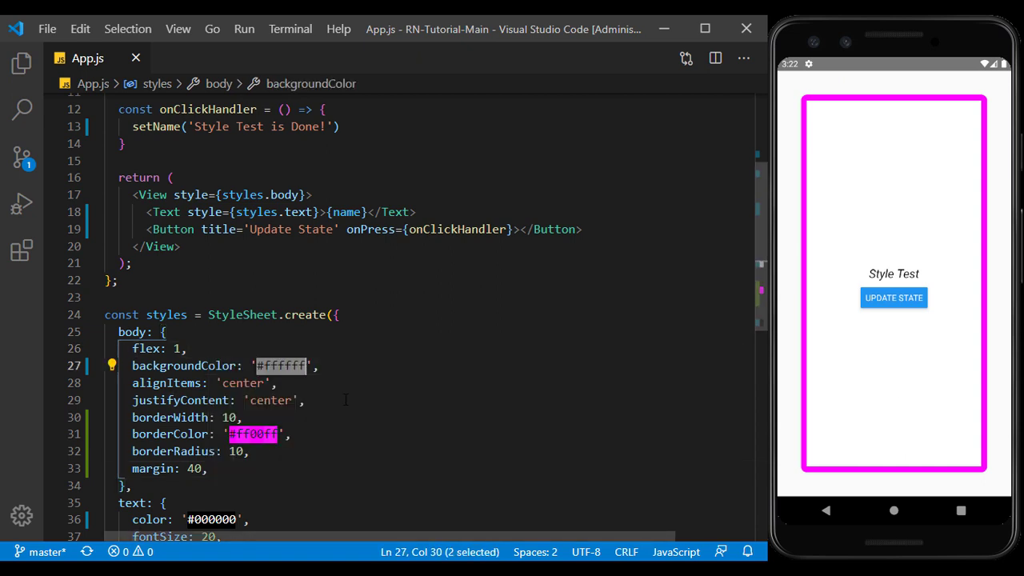
pyautogui.write('ffff00')
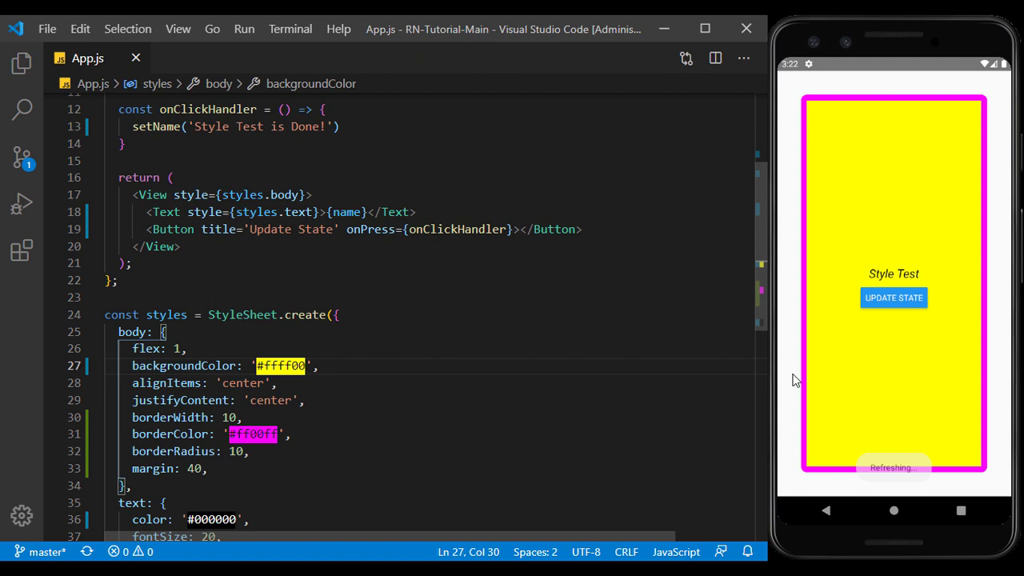
pyautogui.moveTo(891, 345)
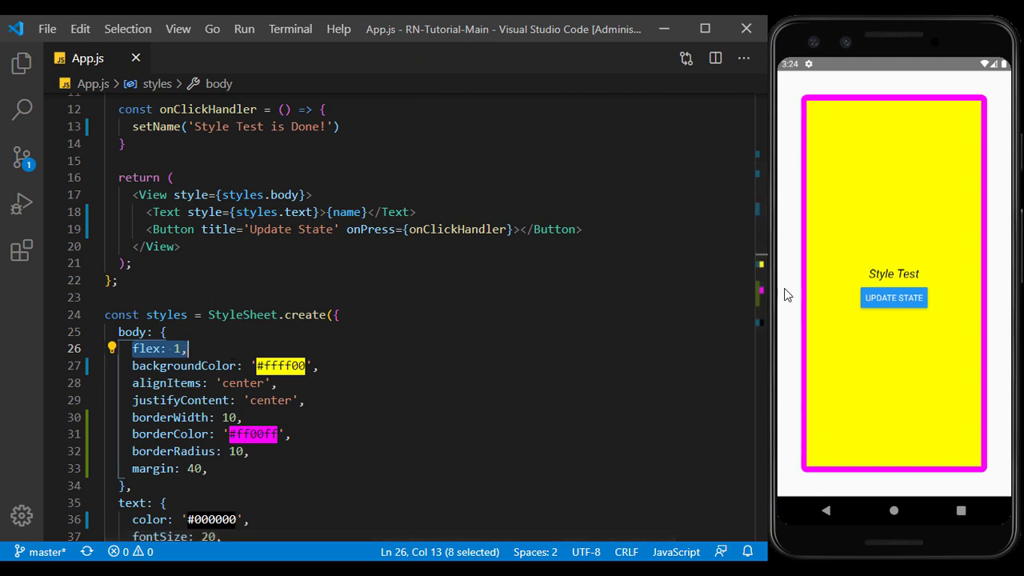
# - Replace flex: 1 in the body style with width: 300 and height: 150
pyautogui.write('wi')
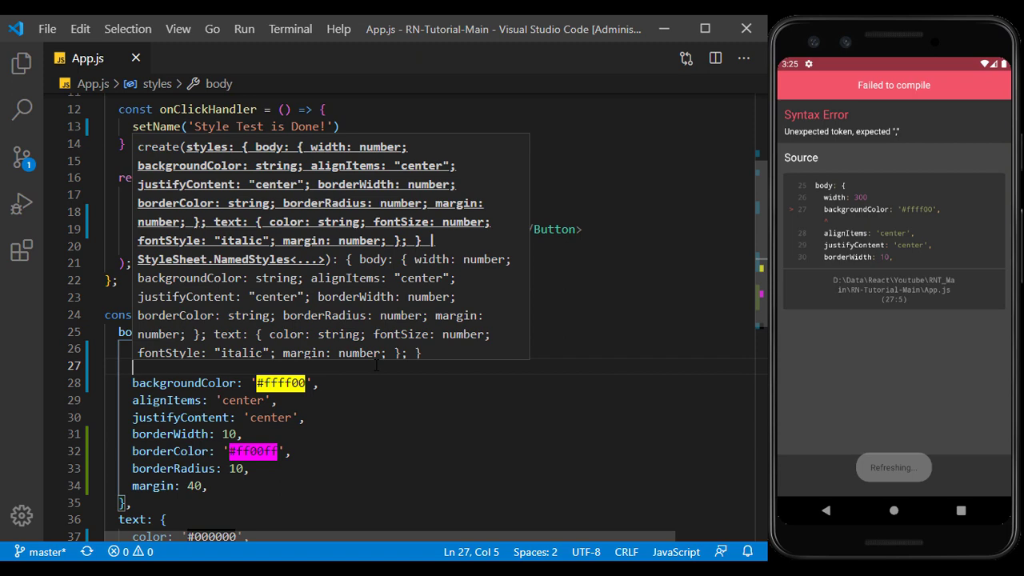
pyautogui.write('height:')
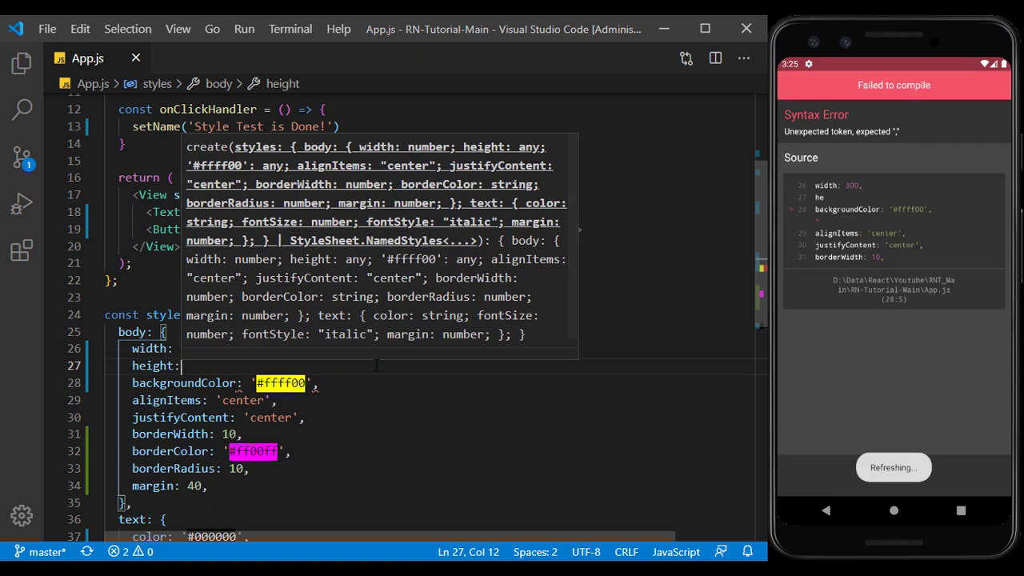
pyautogui.write('150,')
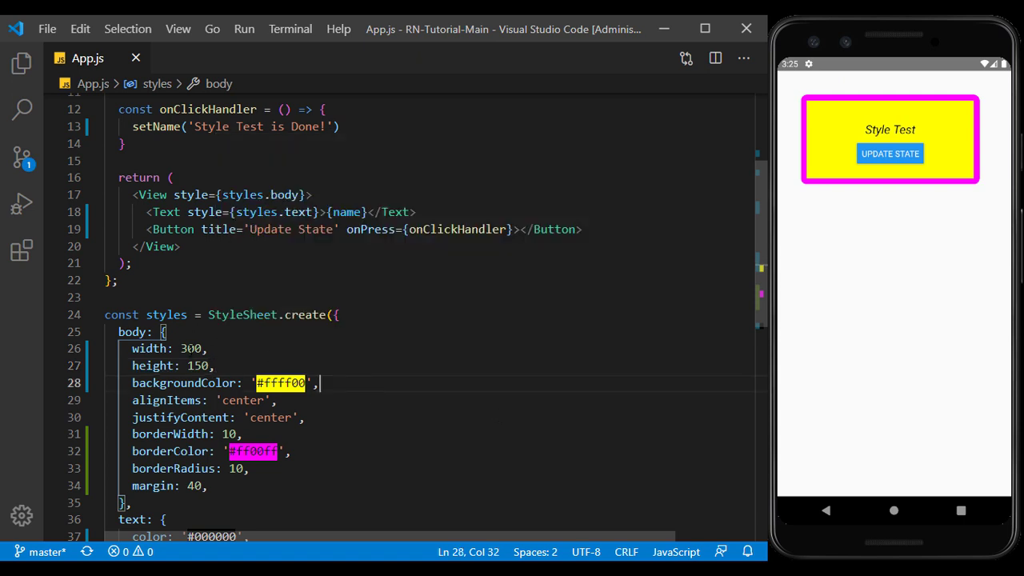
pyautogui.doubleClick(190, 348)
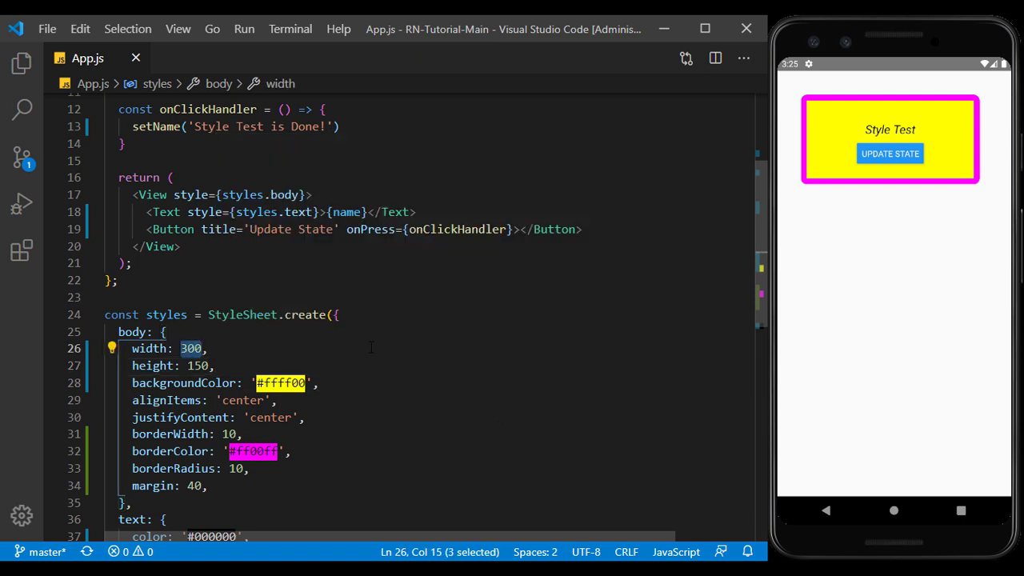
# - Set body width to '100%' and height to '50%', then refresh the app preview
pyautogui.write("1'")
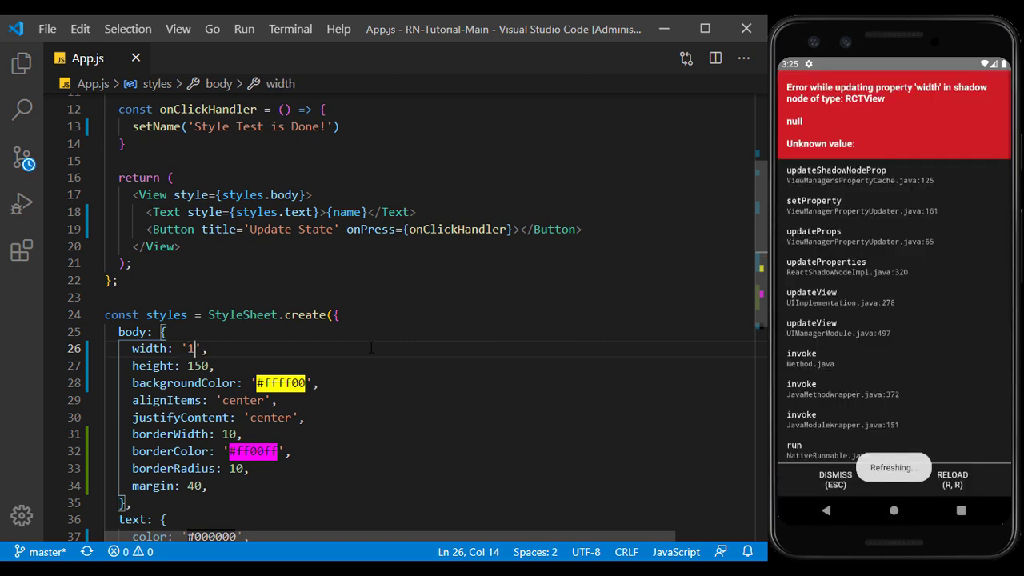
pyautogui.write('00%')
pyautogui.click(429, 365)
pyautogui.write("'")
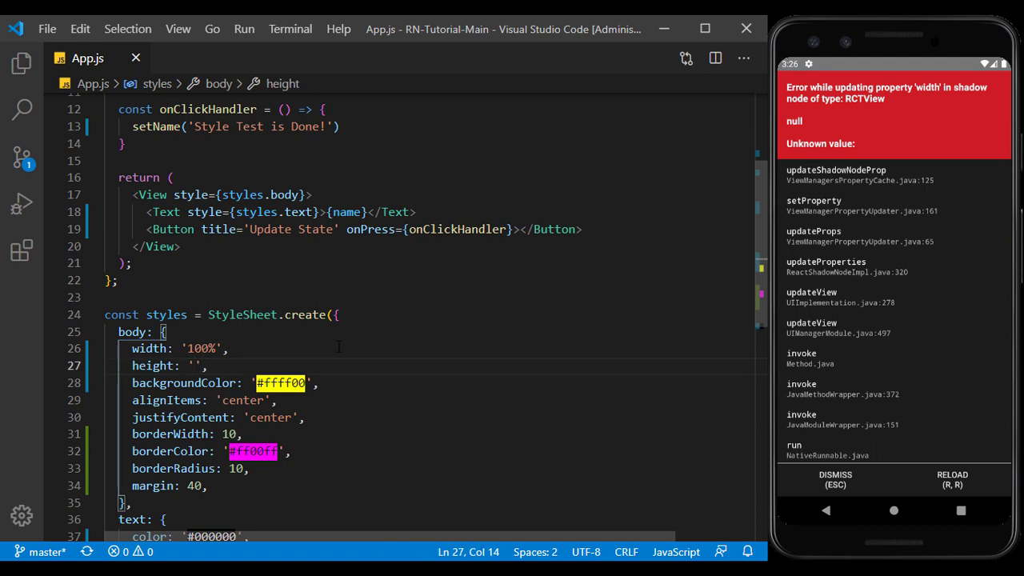
pyautogui.write('50')
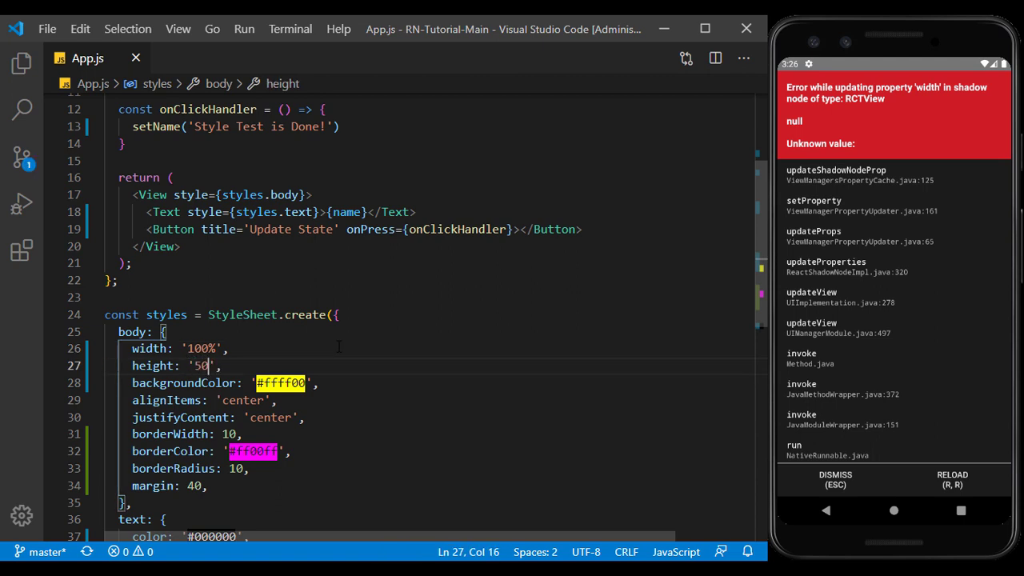
pyautogui.write('%')
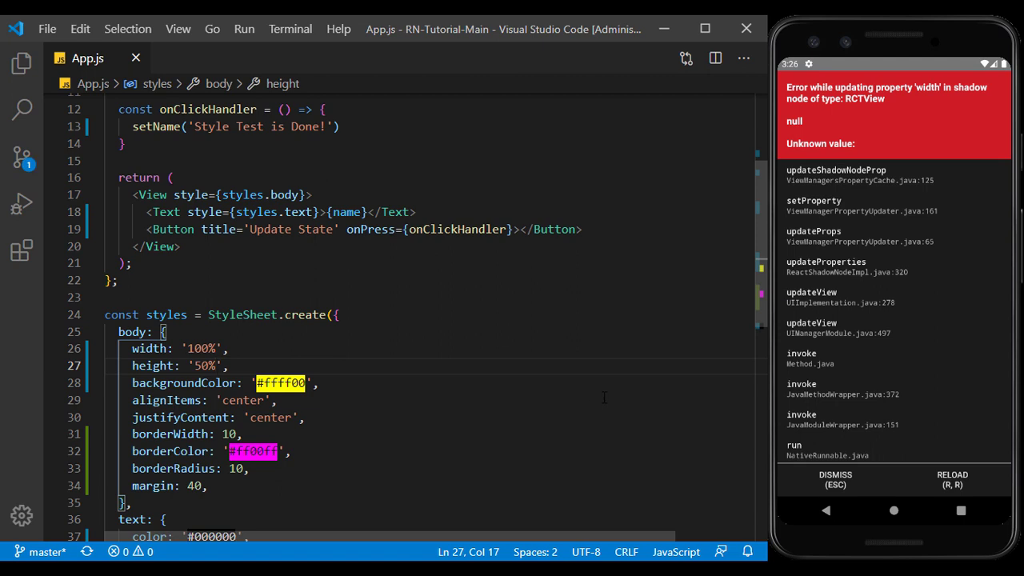
pyautogui.click(834, 475)
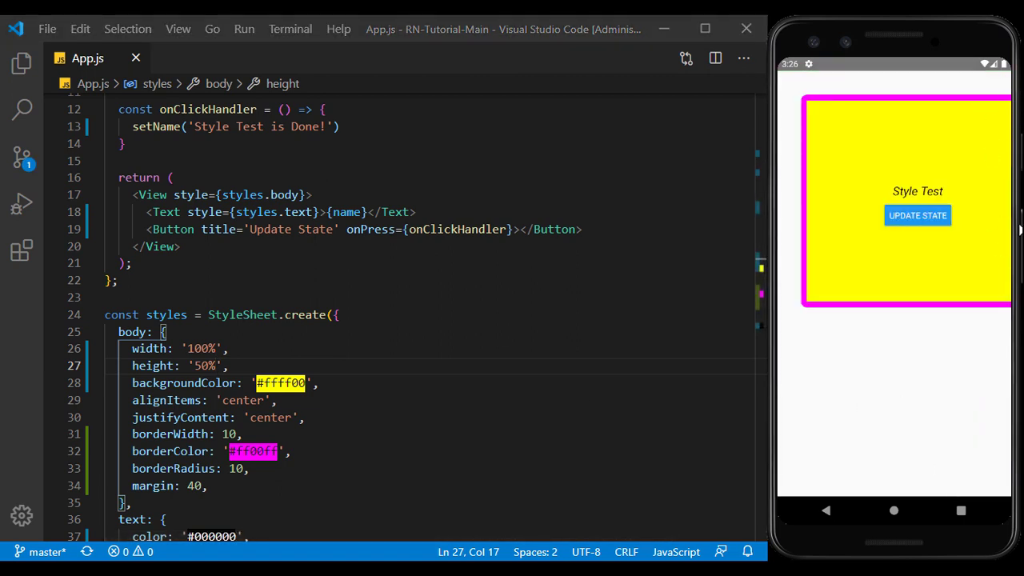
pyautogui.moveTo(790, 178)
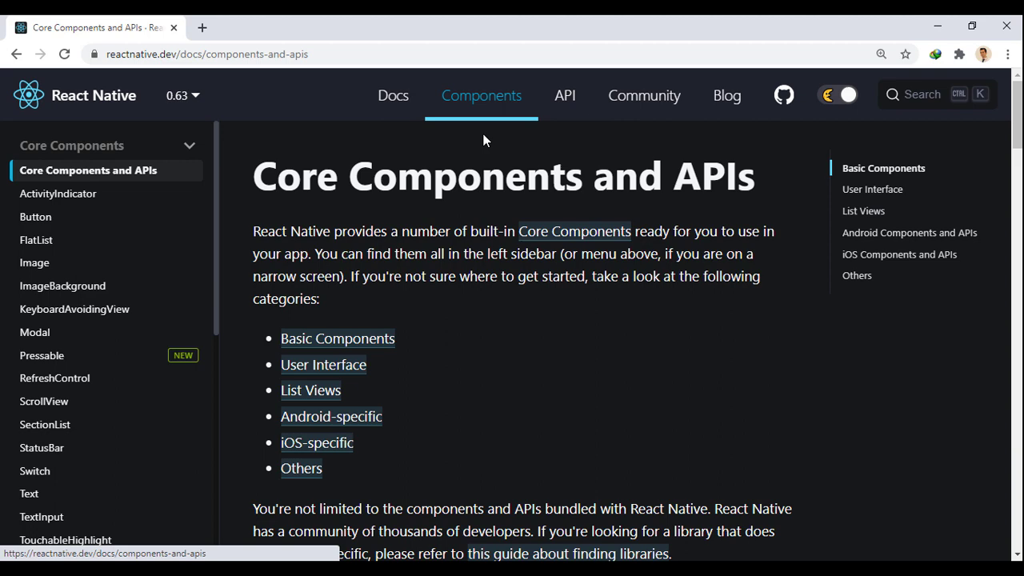
# - Open the Text component docs and scroll down to its style prop
pyautogui.click(337, 338)
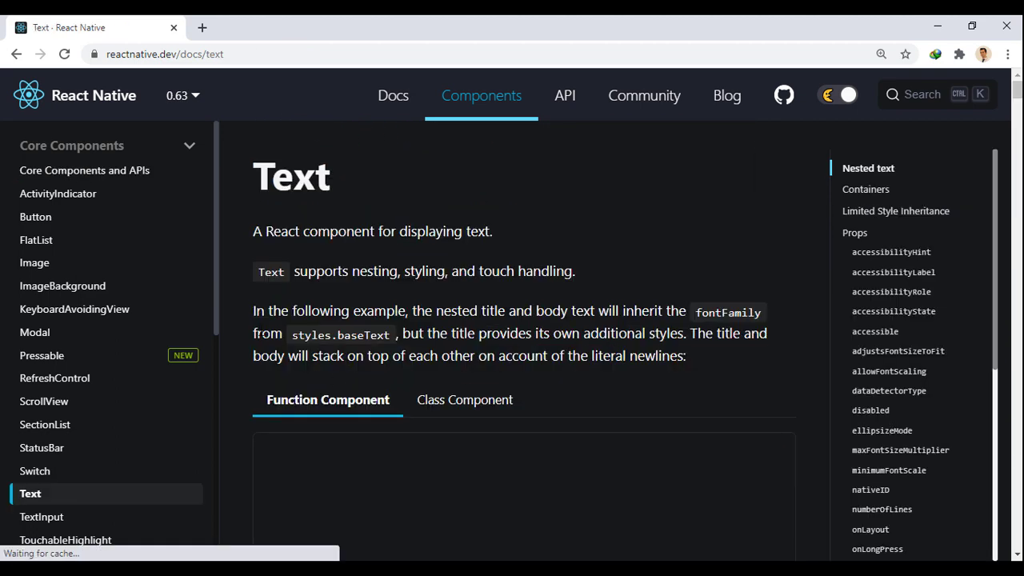
pyautogui.scroll(-3)
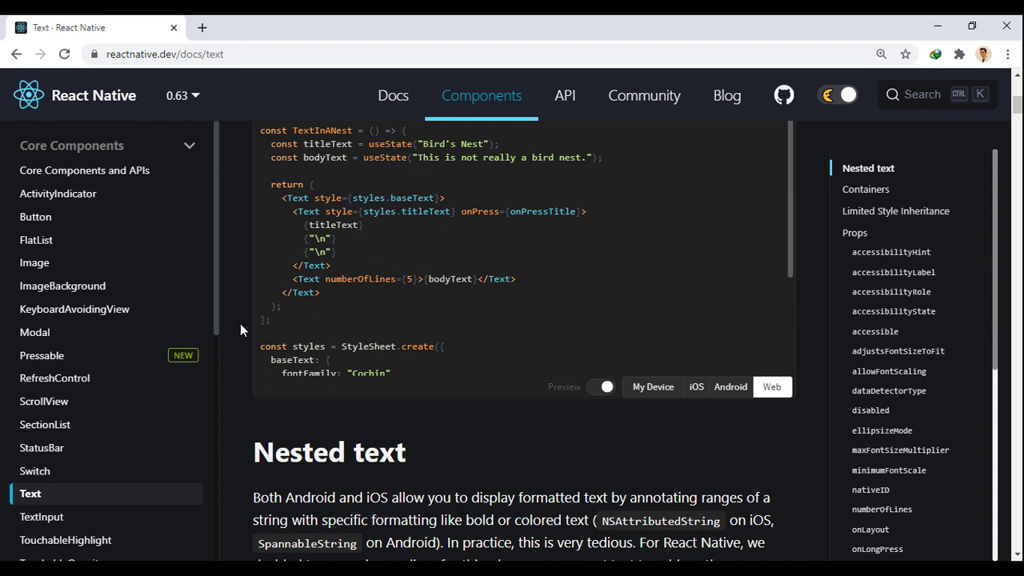
pyautogui.scroll(-3)
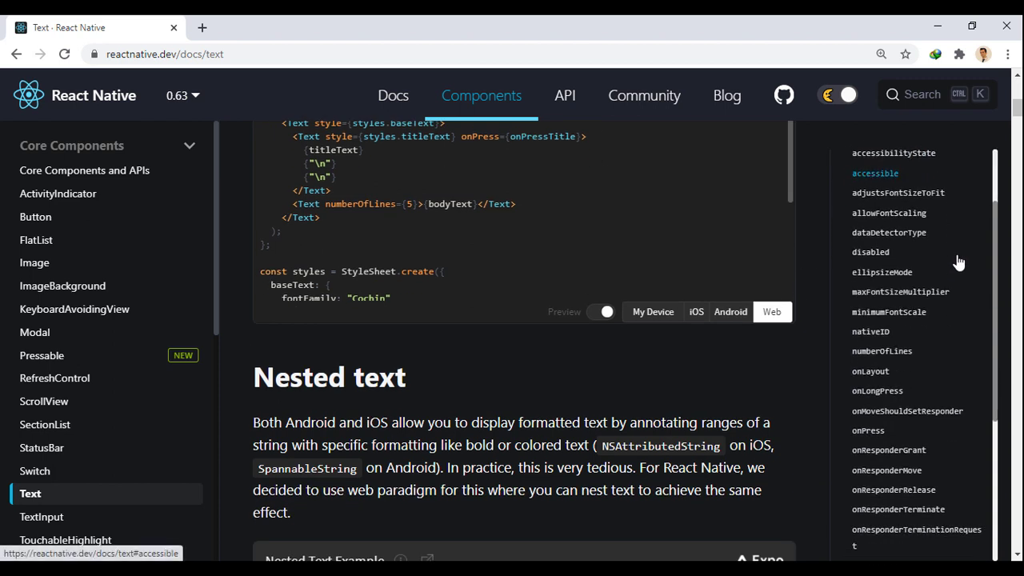
pyautogui.scroll(-3)
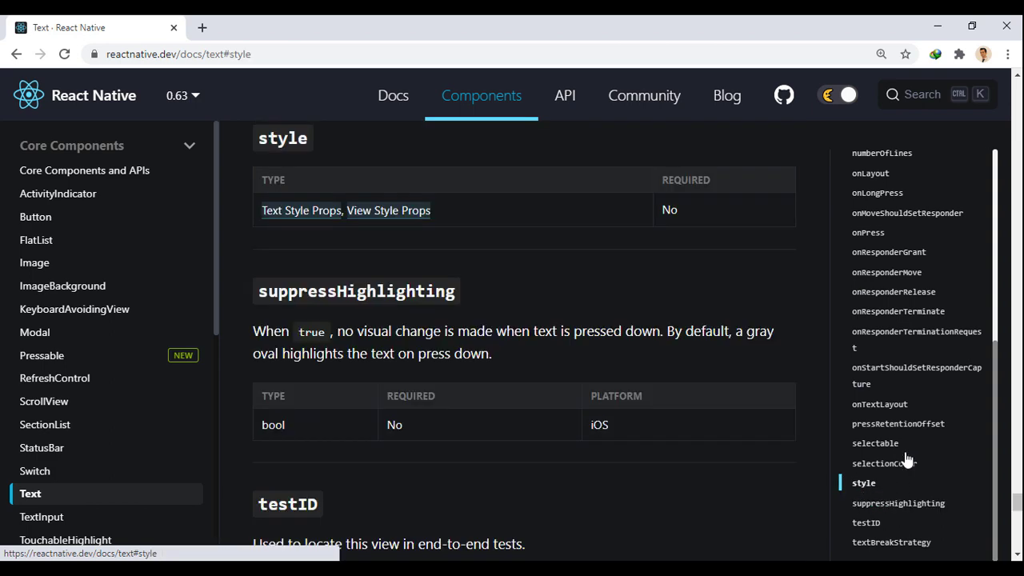
pyautogui.moveTo(294, 224)
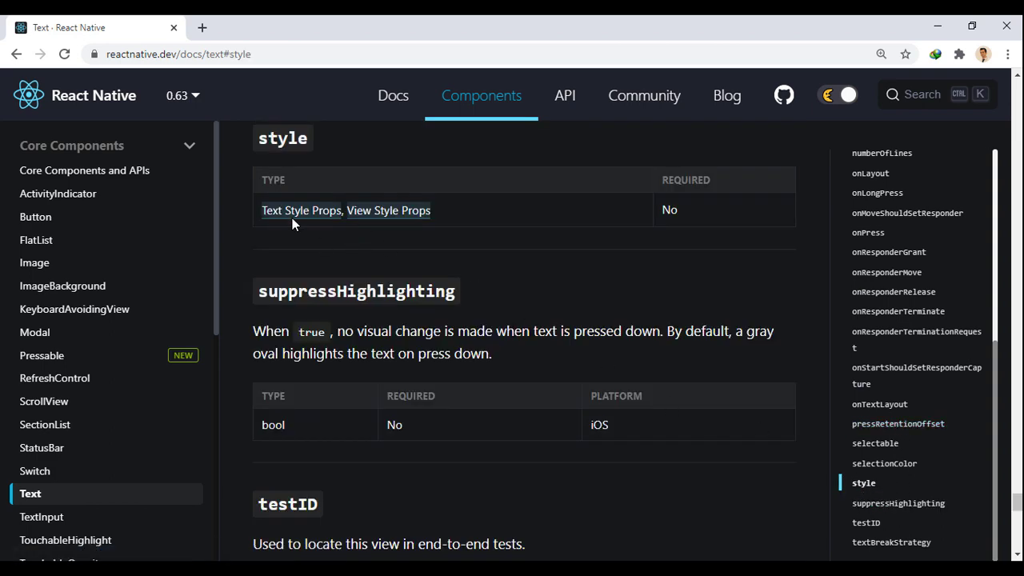
# - Open the Text Style Props reference and scroll through its properties
pyautogui.click(301, 211)
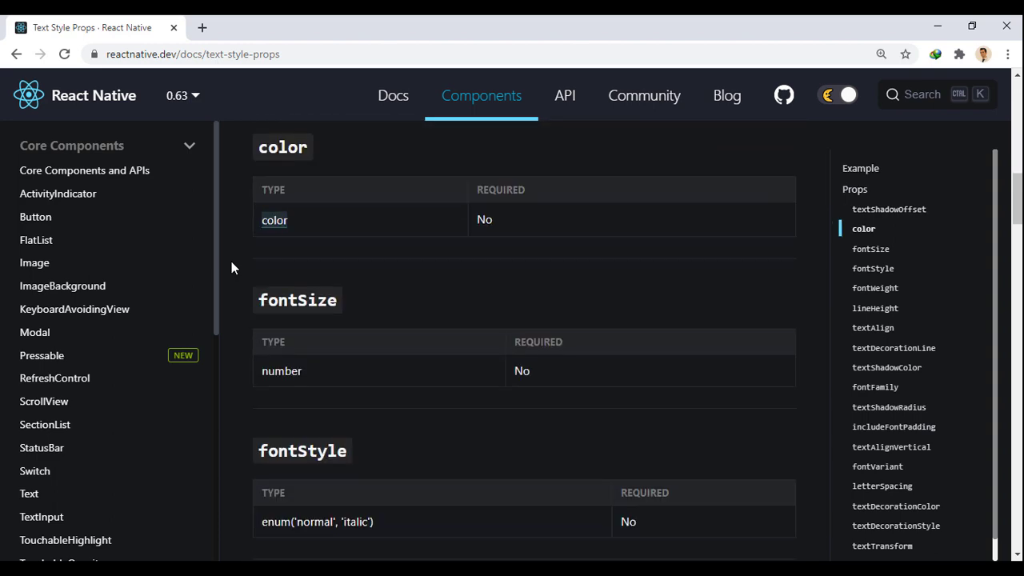
pyautogui.scroll(-3)
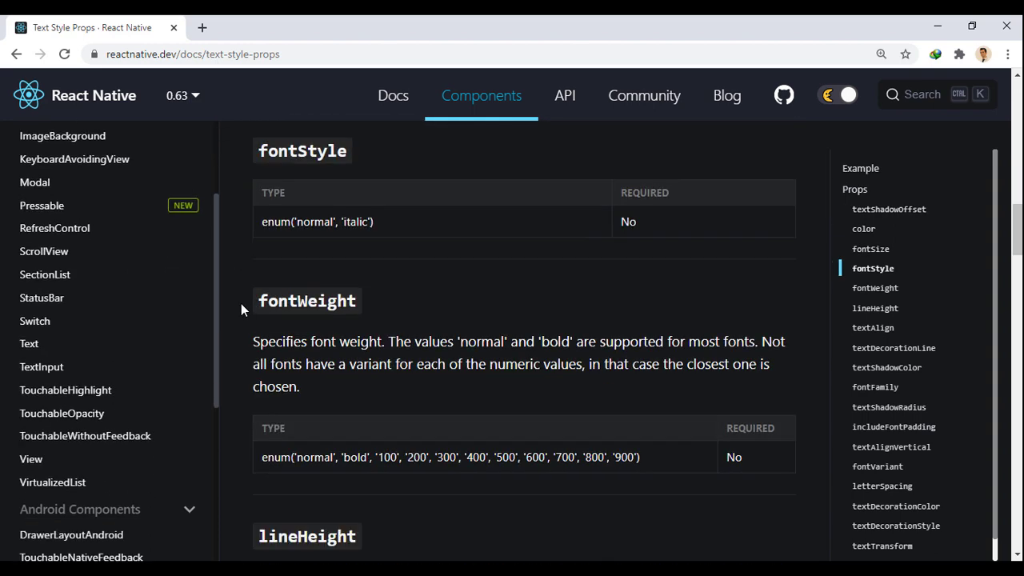
pyautogui.scroll(-3)
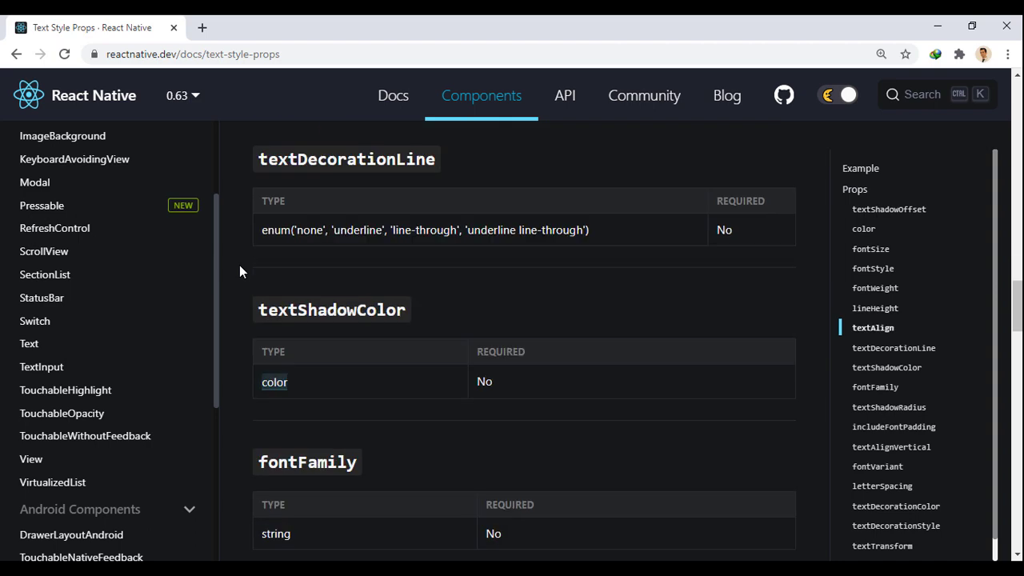
pyautogui.scroll(-3)
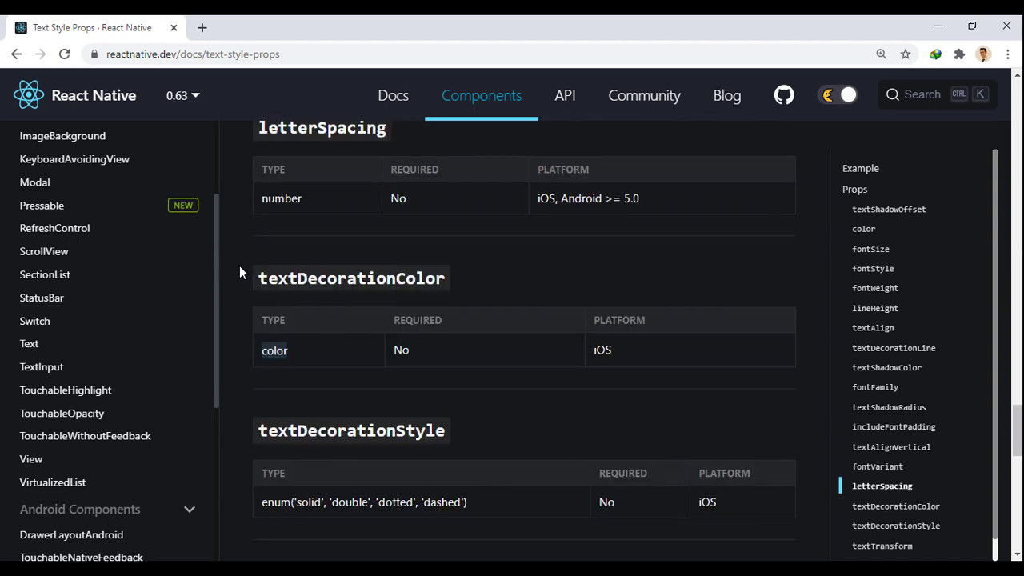
pyautogui.scroll(-3)
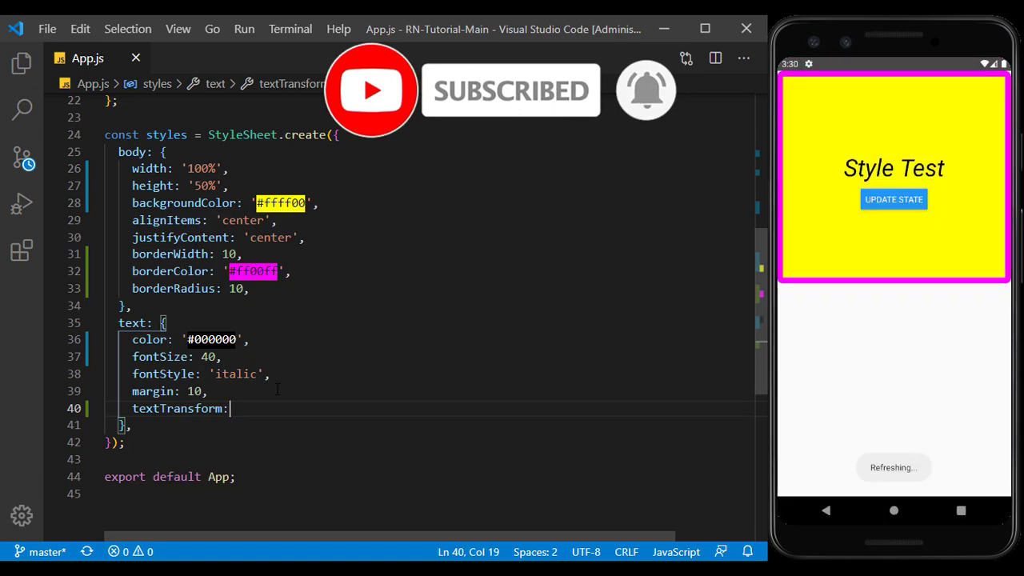
# - Add textTransform: 'uppercase' to the text style
pyautogui.write("'u")
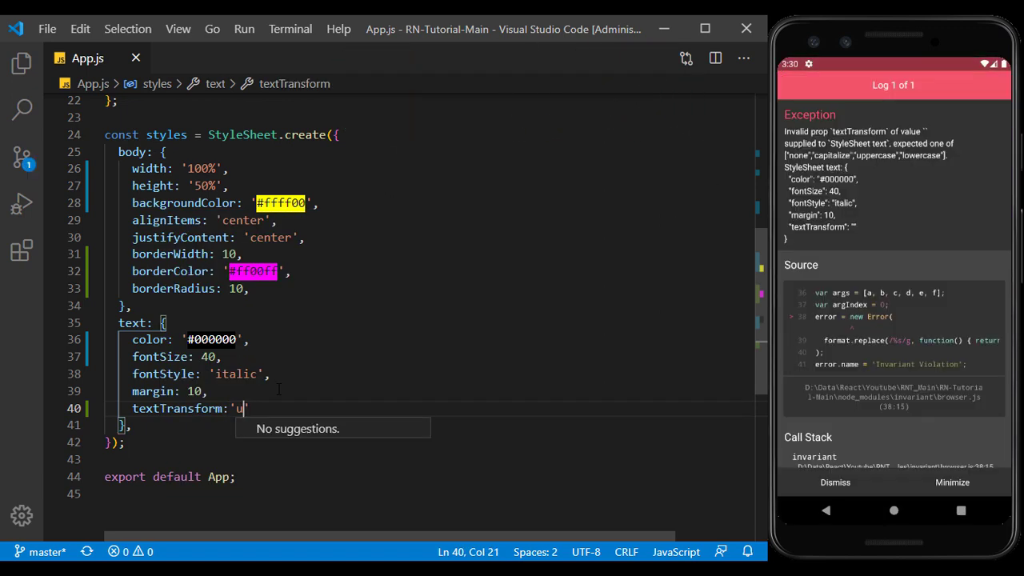
pyautogui.write("ppercase'")
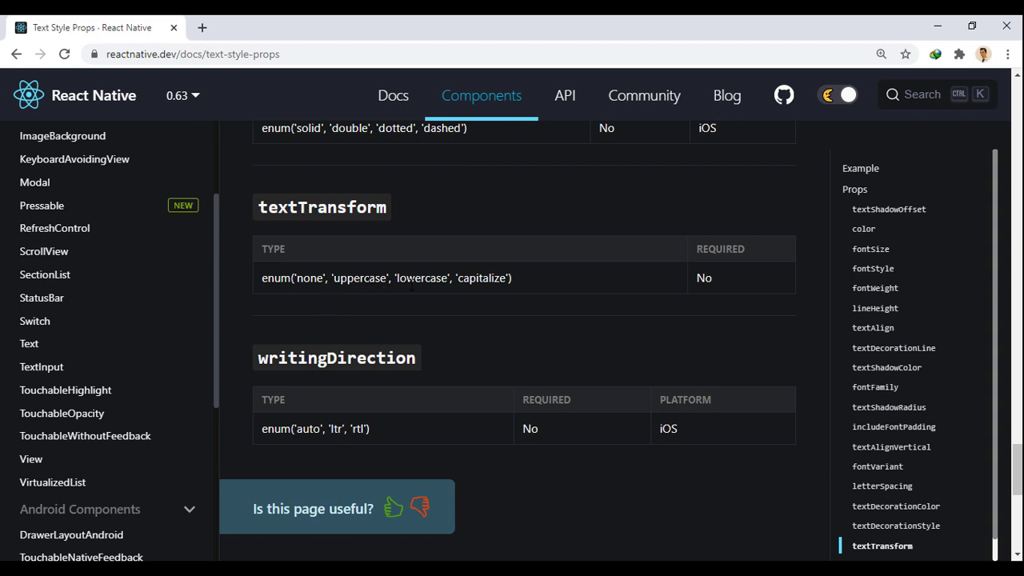
pyautogui.moveTo(485, 318)
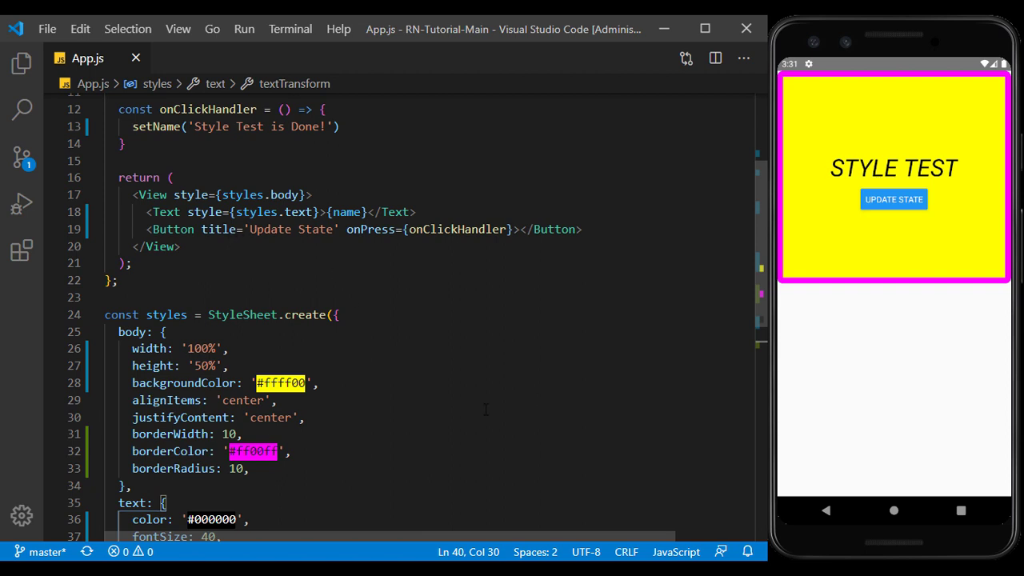
# - Add a button style with width and height, and apply styles.button to the Button
pyautogui.scroll(-3)
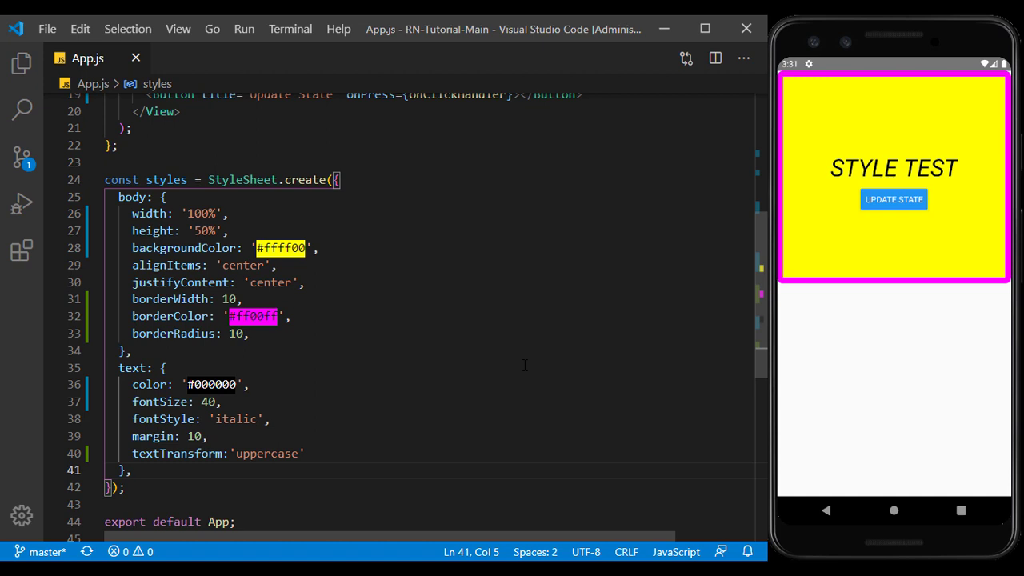
pyautogui.write('button:{}')
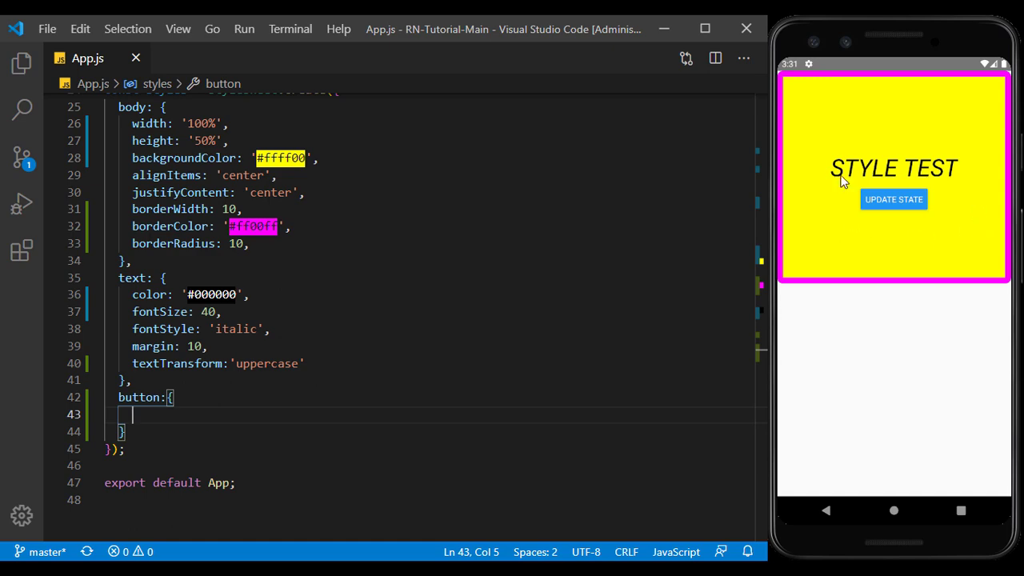
pyautogui.write('width')
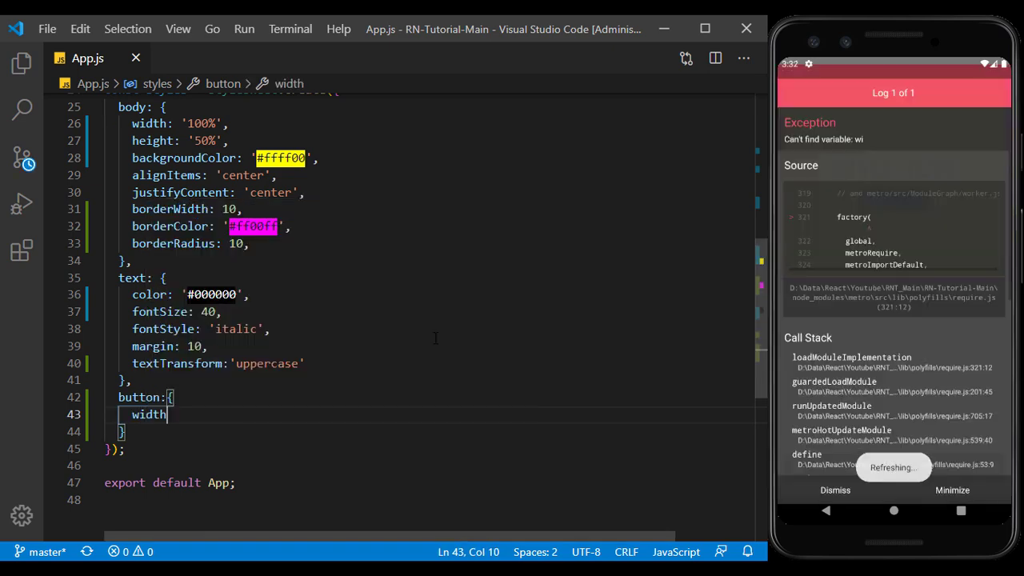
pyautogui.write('he')
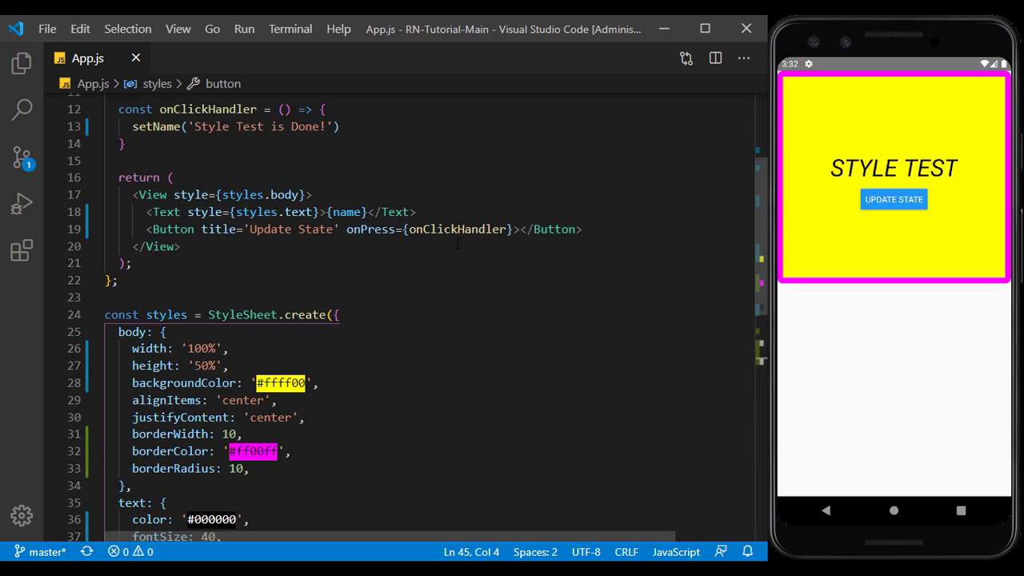
pyautogui.write('sty')
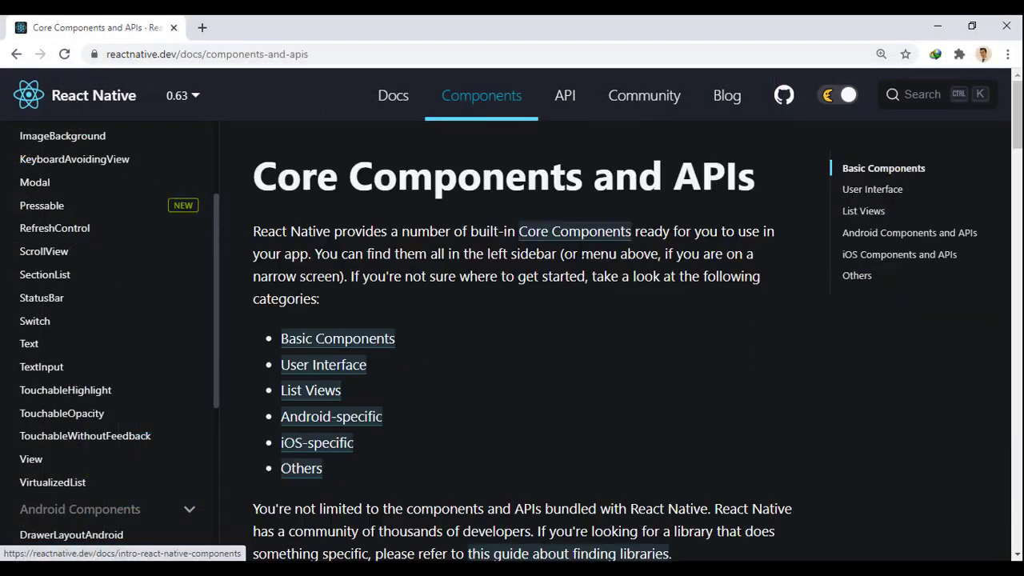
# - Scroll the Button component page to view its props (onPress, title, color) and example code
pyautogui.scroll(-3)
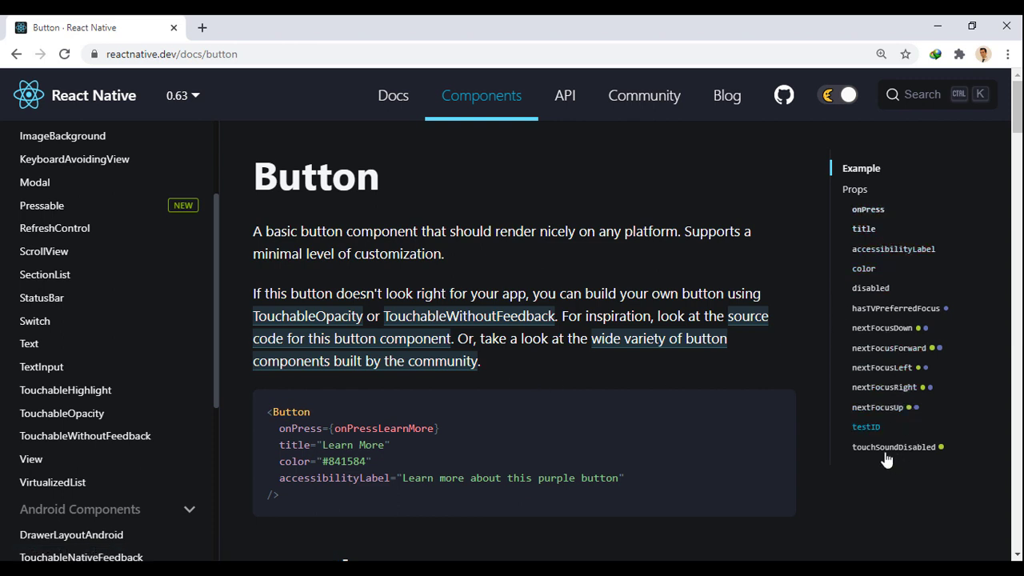
pyautogui.moveTo(1000, 348)
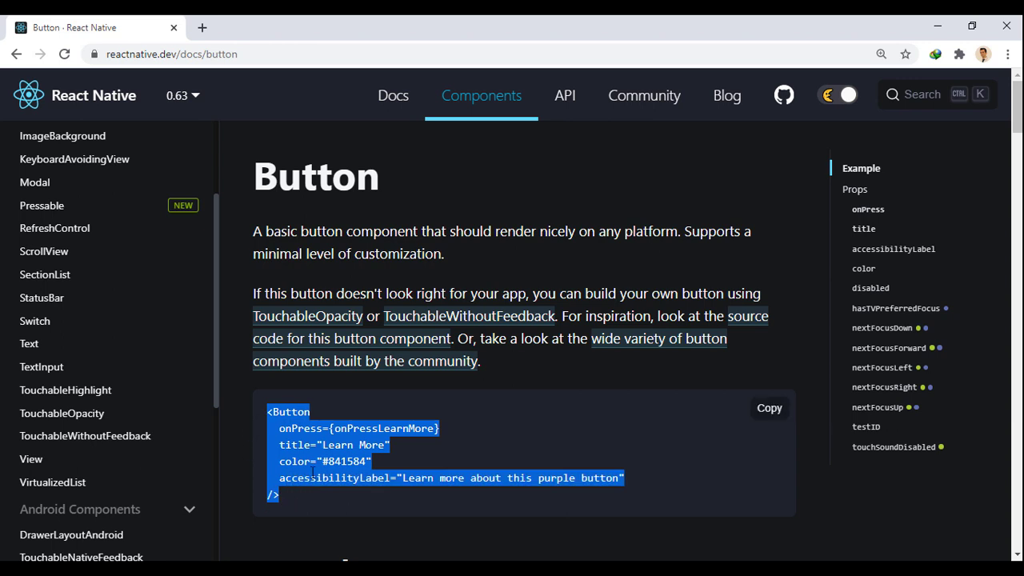
pyautogui.moveTo(32, 458)
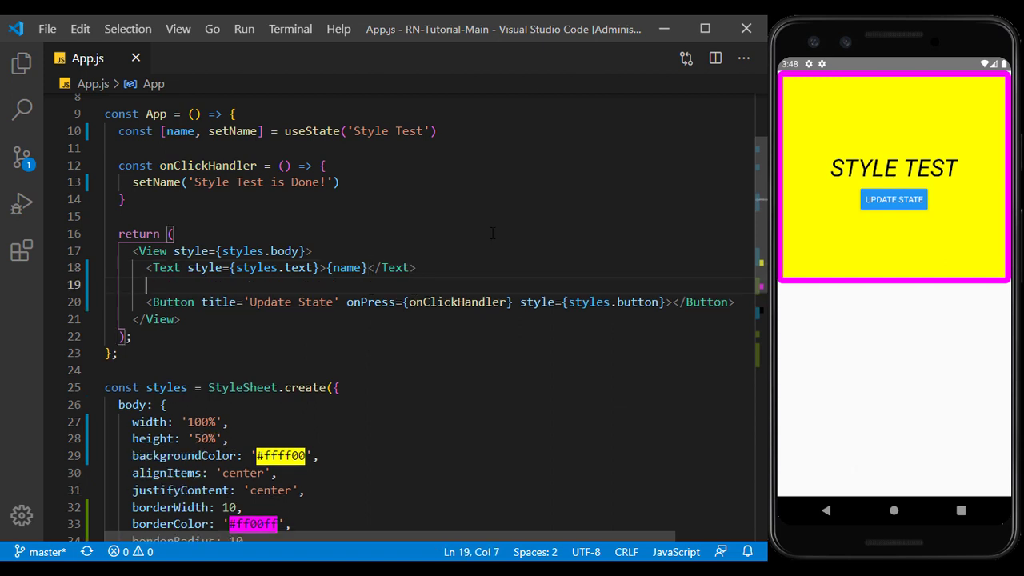
# - Wrap the Update State Button in a View carrying style={styles.button}
pyautogui.write('<View></View>')
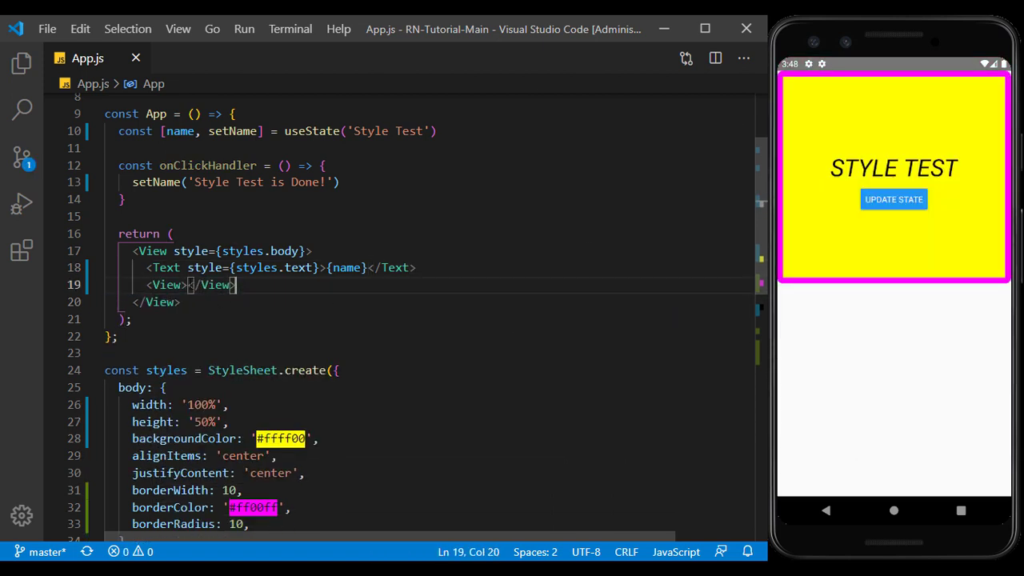
pyautogui.write("<Button title='Update State' onPress={onClickHandler} style={styles.button}></Button>")
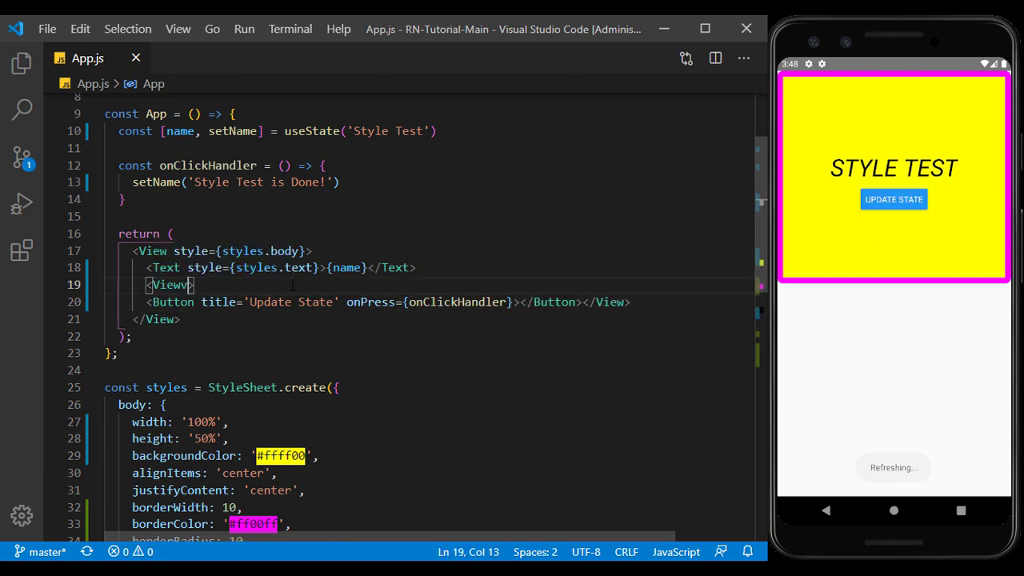
pyautogui.write('style={styles.button}')
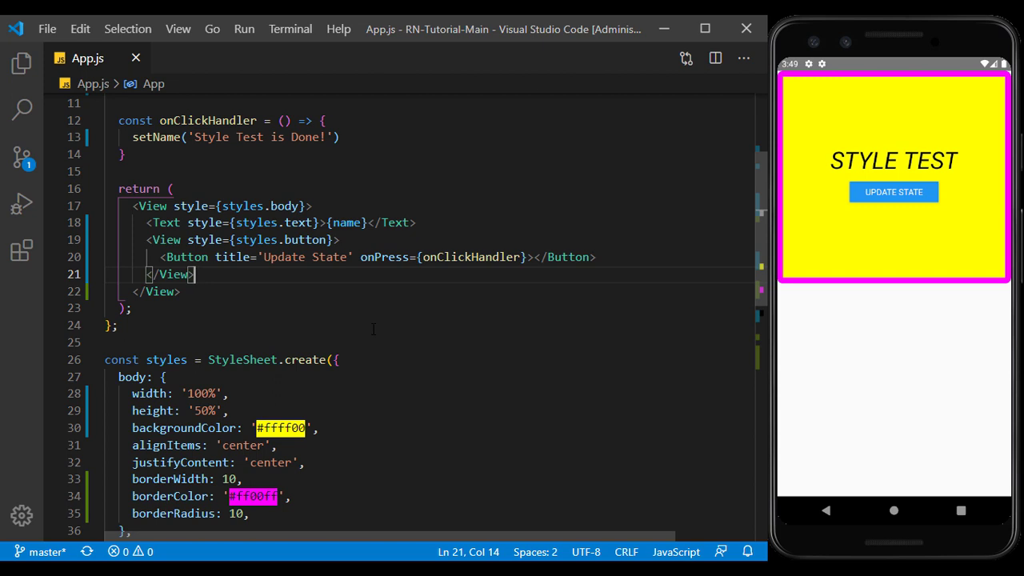
# - Change the button style's width from 150 to 200
pyautogui.scroll(-3)
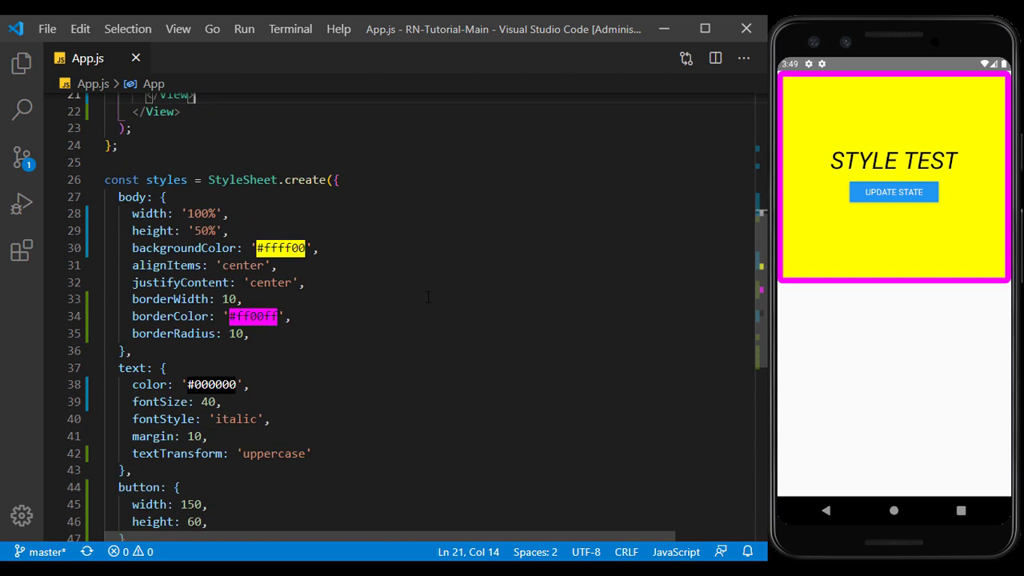
pyautogui.doubleClick(189, 369)
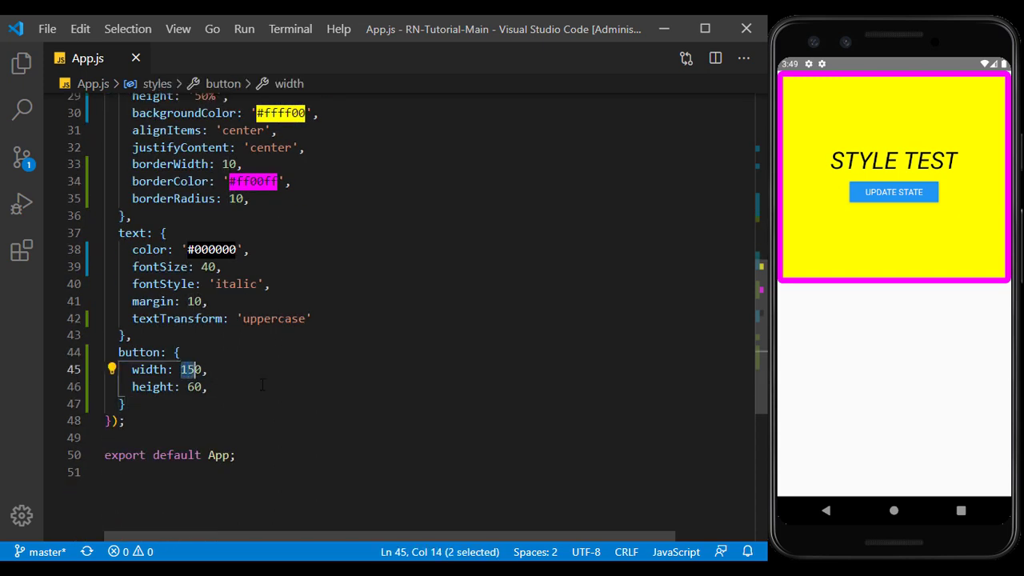
pyautogui.write('200')
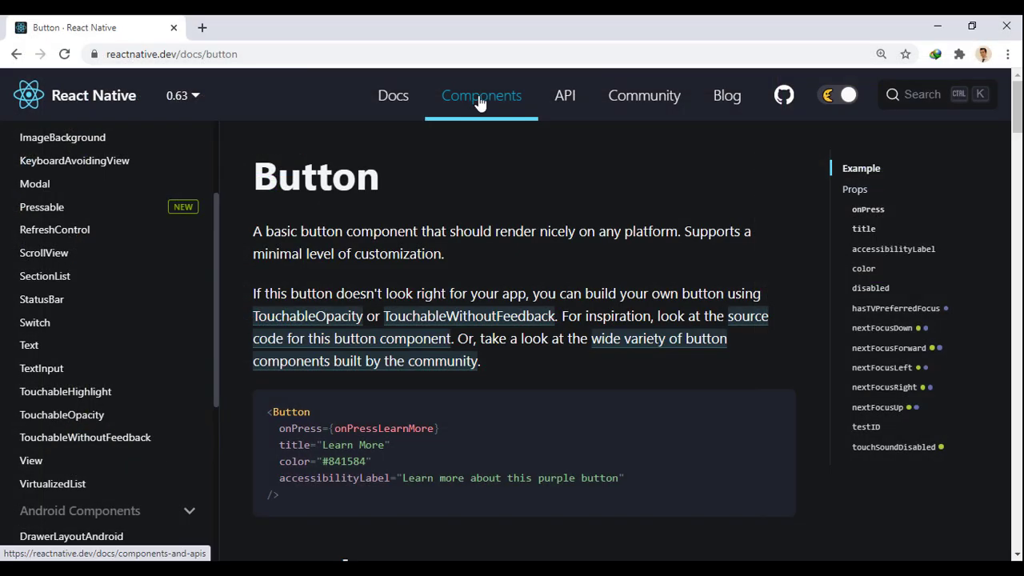
# - Open the StyleSheet API page and jump to its create() and compose() descriptions
pyautogui.click(565, 95)
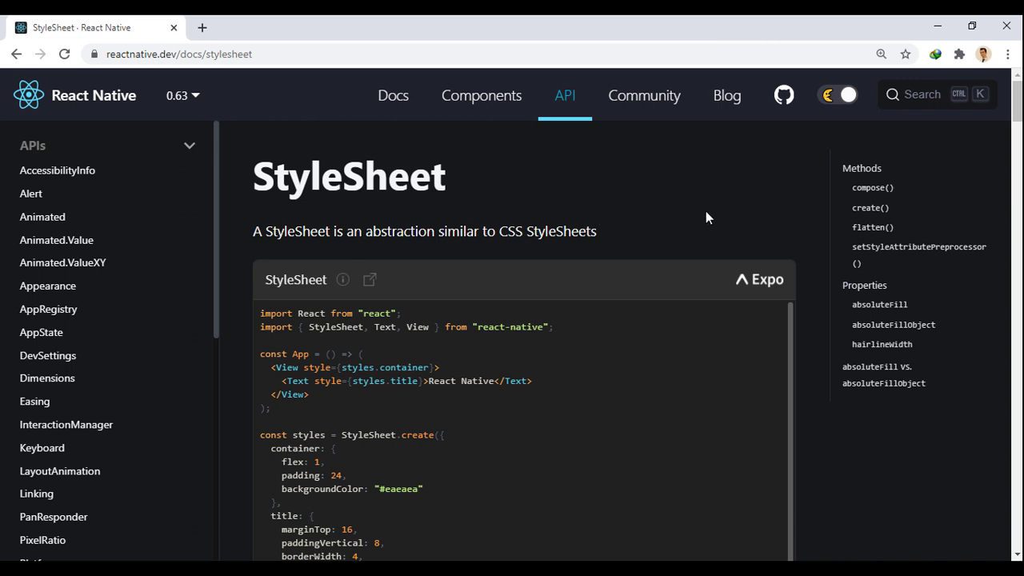
pyautogui.moveTo(871, 208)
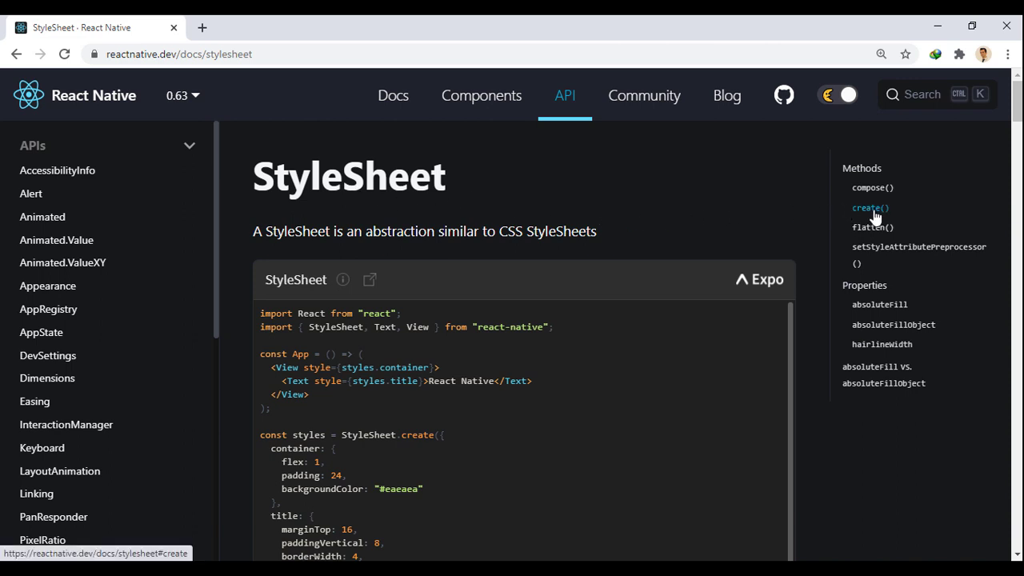
pyautogui.click(869, 208)
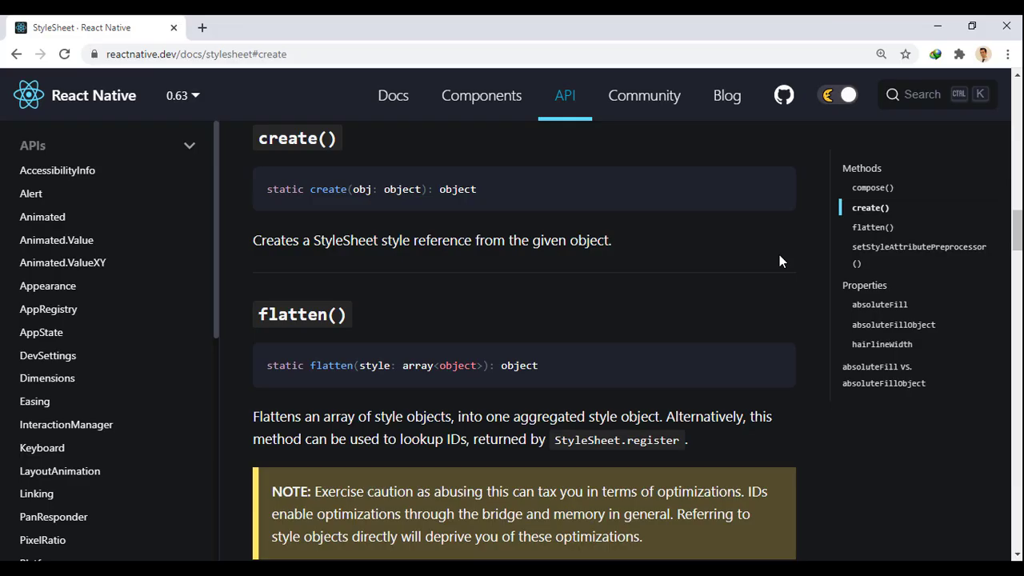
pyautogui.moveTo(872, 200)
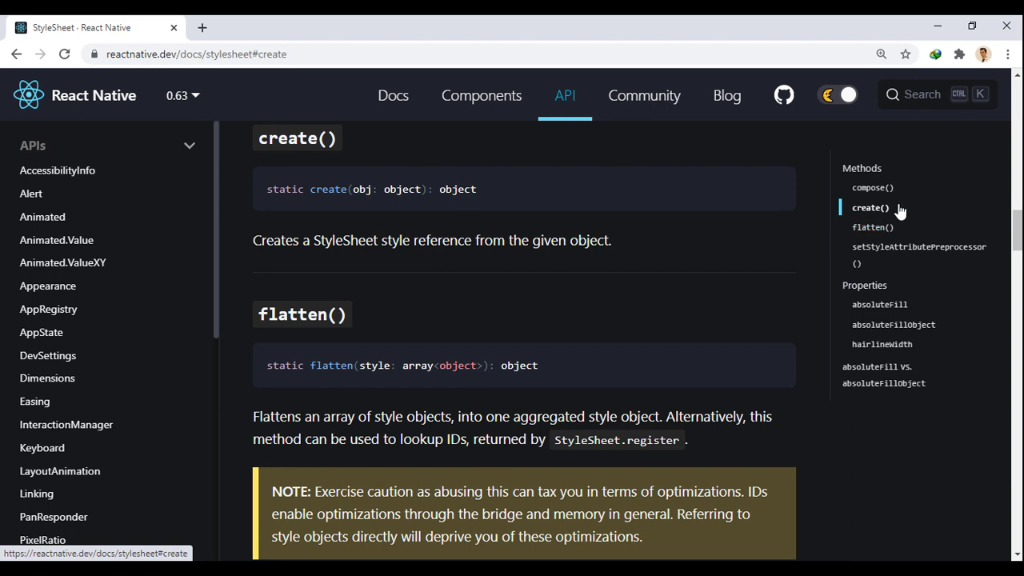
pyautogui.click(872, 187)
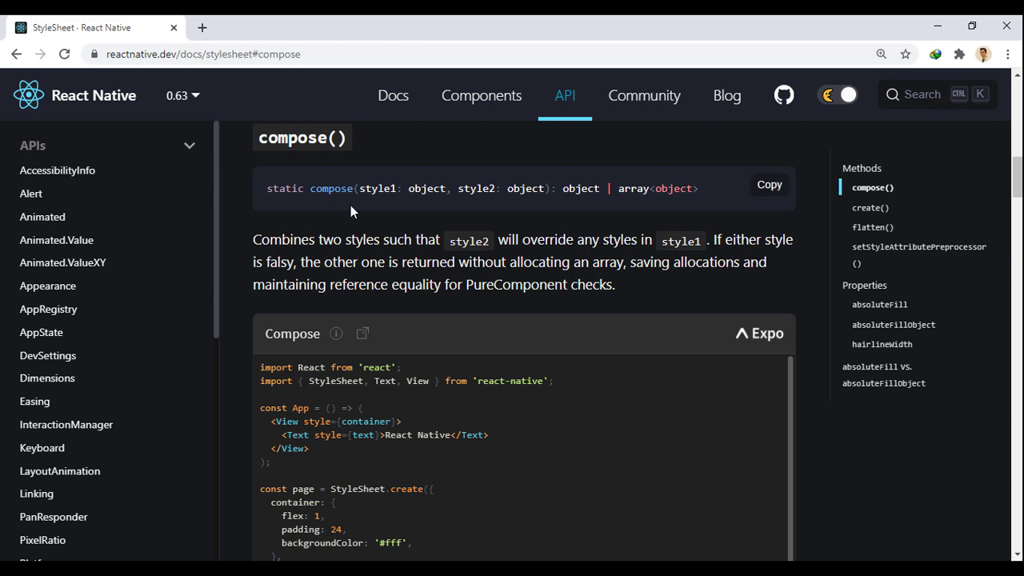
pyautogui.moveTo(366, 200)
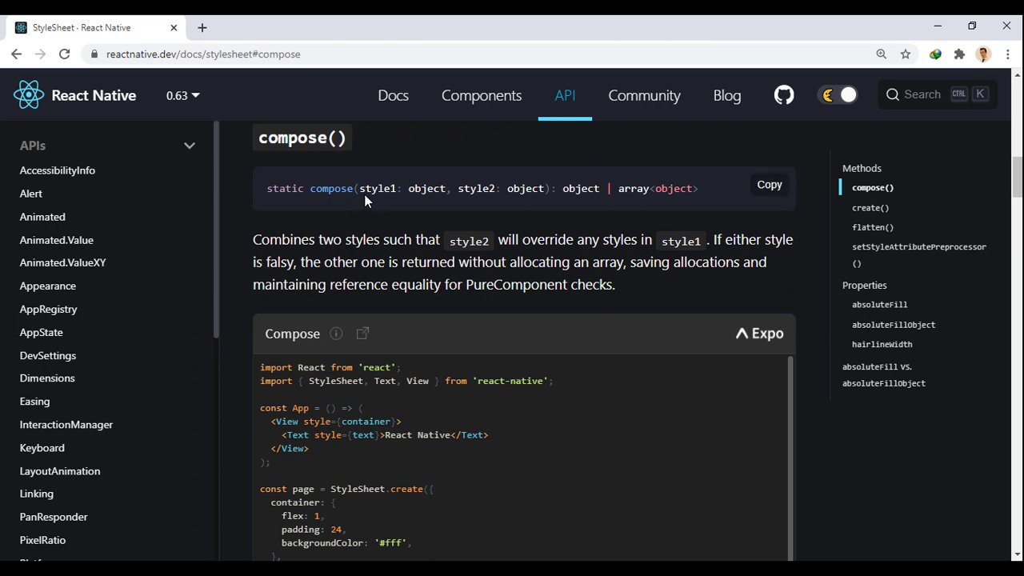
pyautogui.moveTo(533, 213)
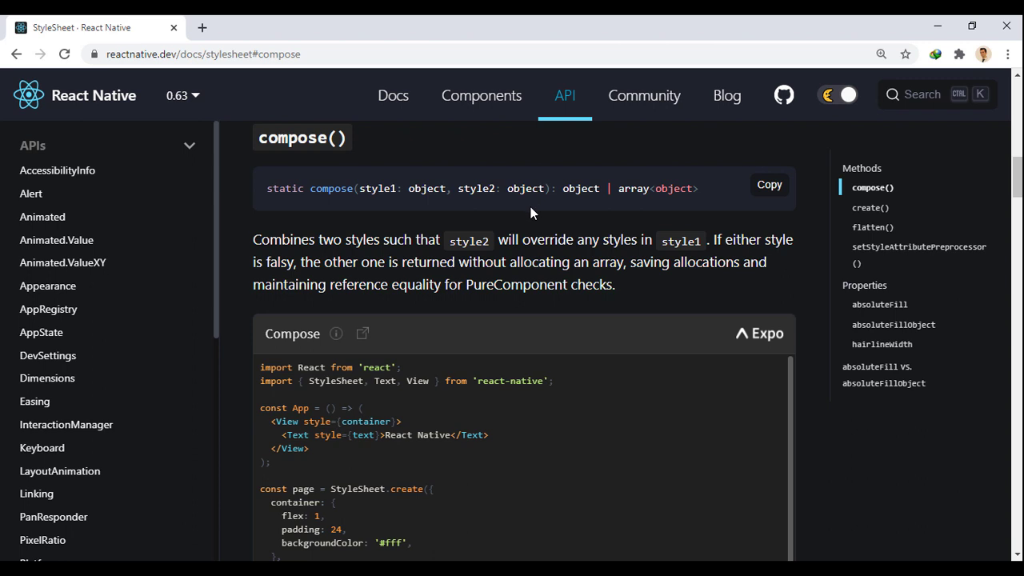
pyautogui.moveTo(796, 276)
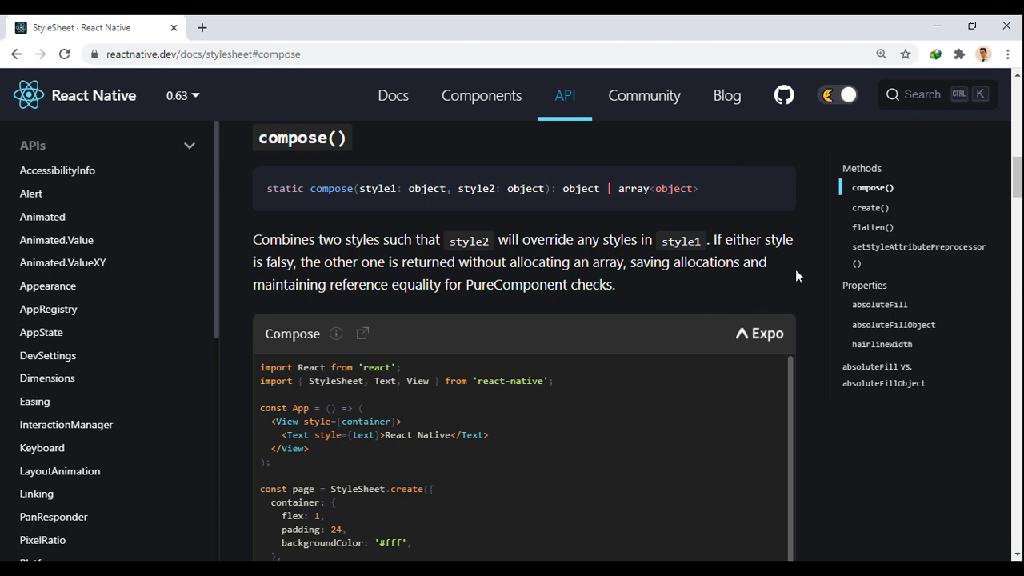
# - Scroll through the compose() code example alongside its Expo preview panel
pyautogui.scroll(-3)
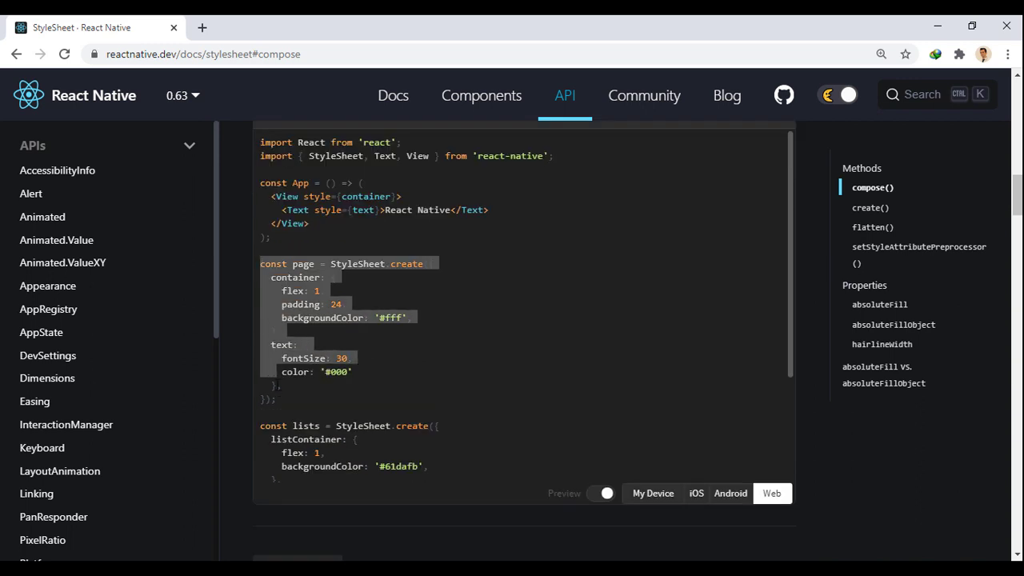
pyautogui.scroll(-3)
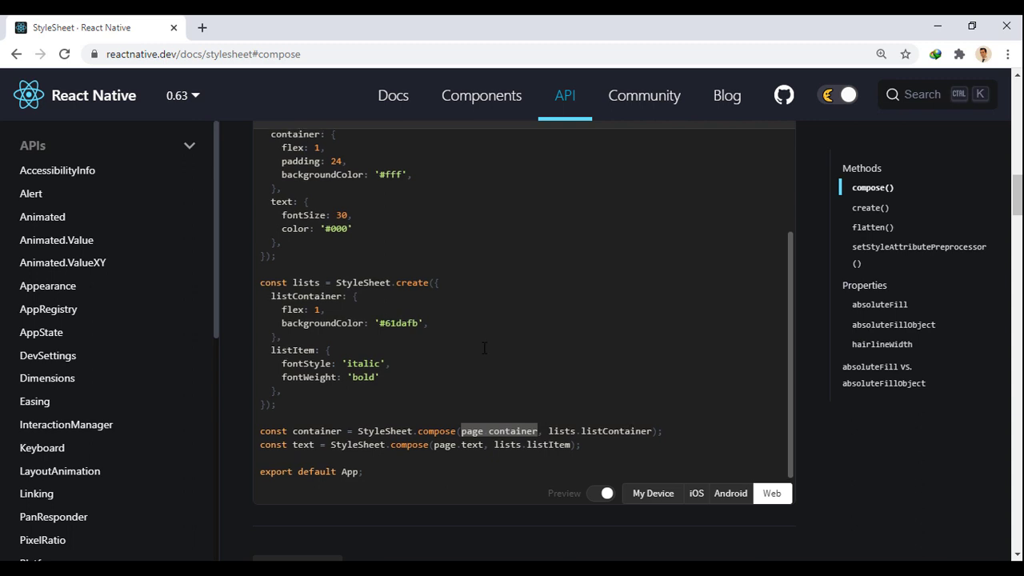
pyautogui.scroll(3)
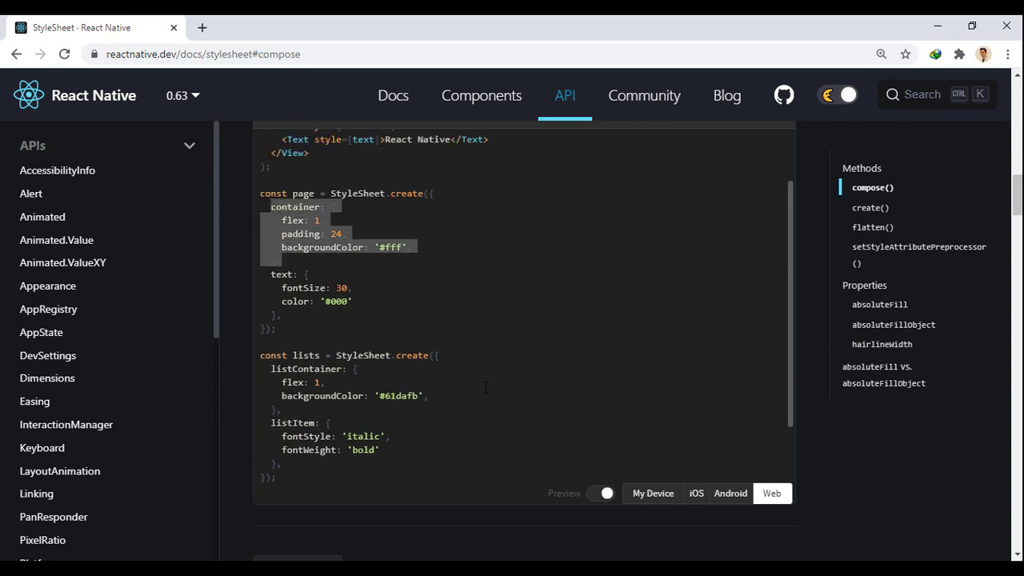
pyautogui.scroll(-3)
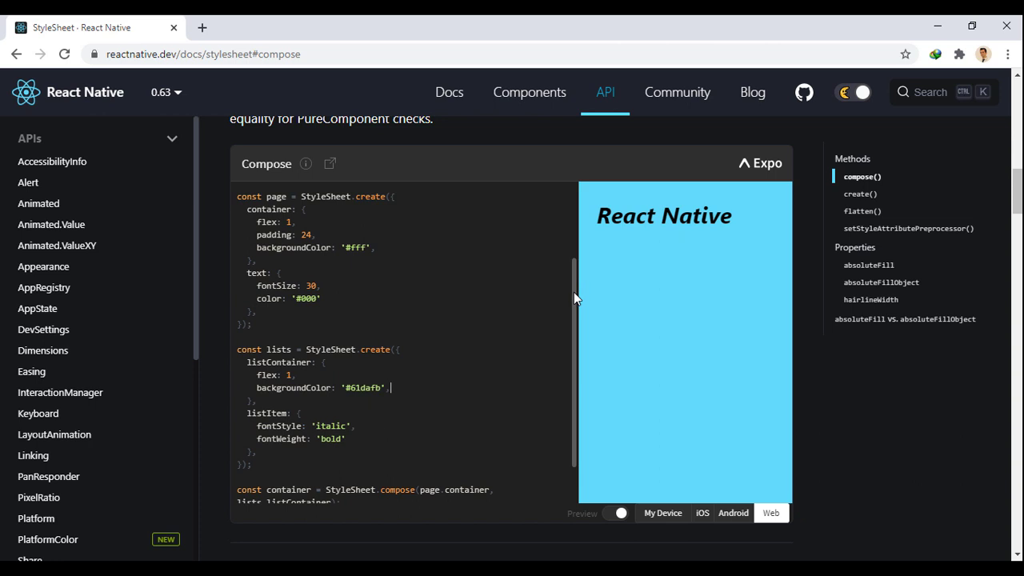
pyautogui.scroll(-3)
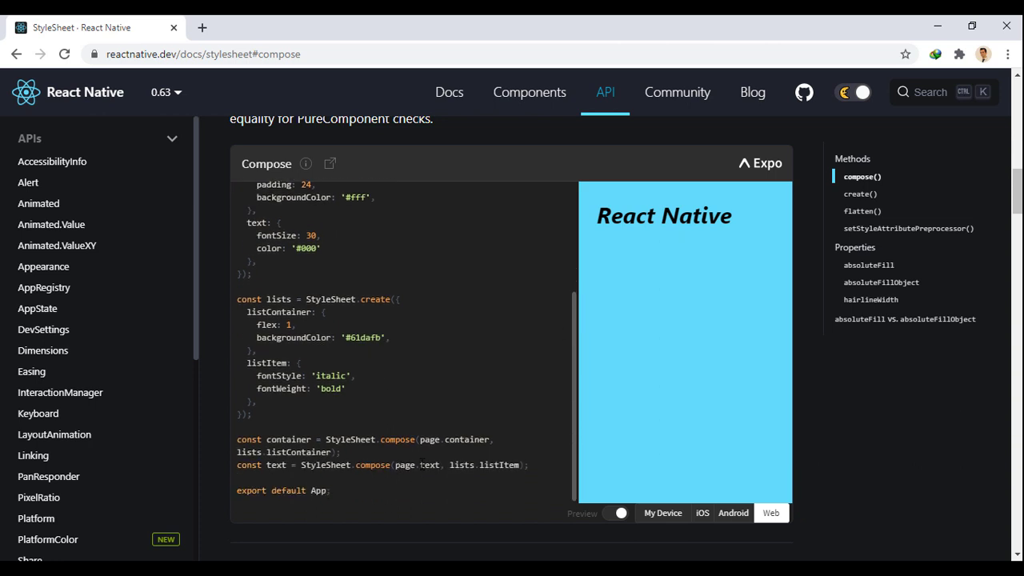
pyautogui.scroll(-3)
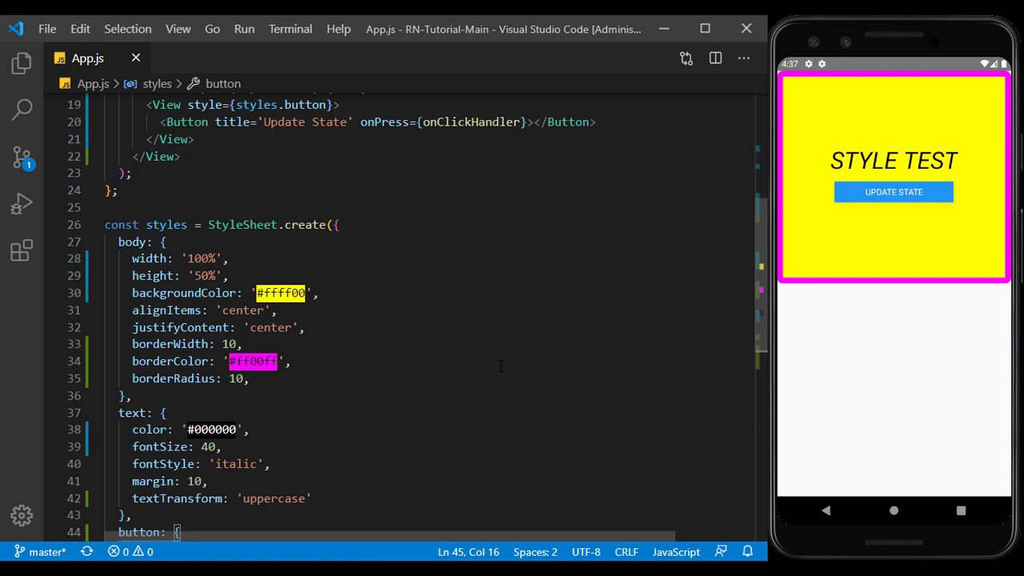
# - Replace the body style's width and height lines with a flex: entry
pyautogui.moveTo(133, 257); pyautogui.dragTo(231, 275)
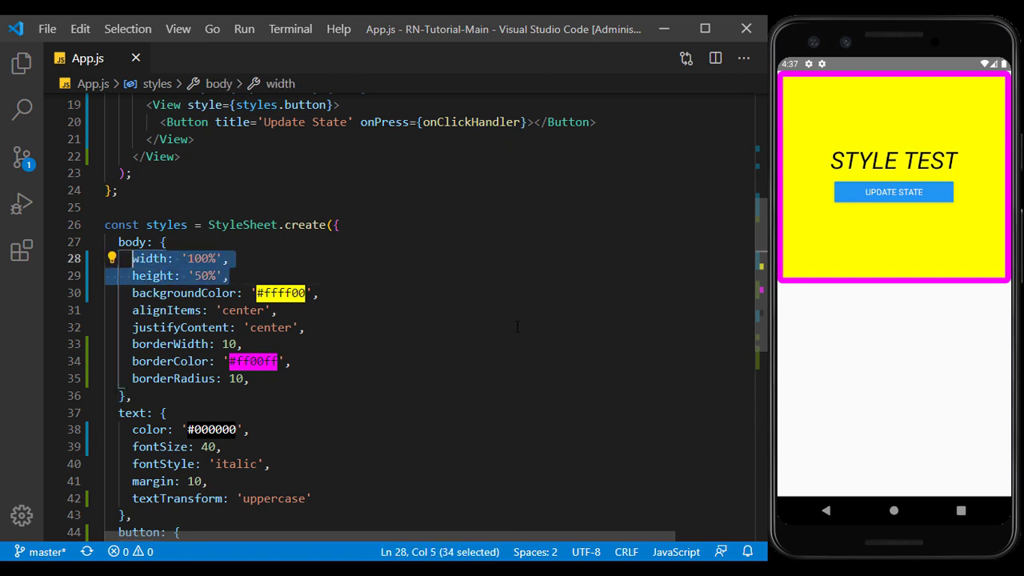
pyautogui.write('flex:')
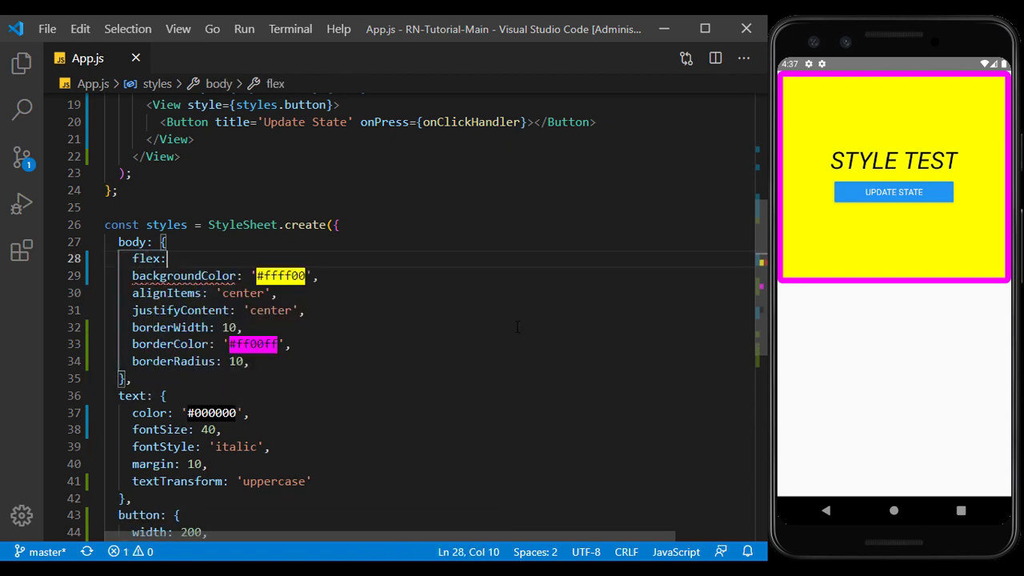